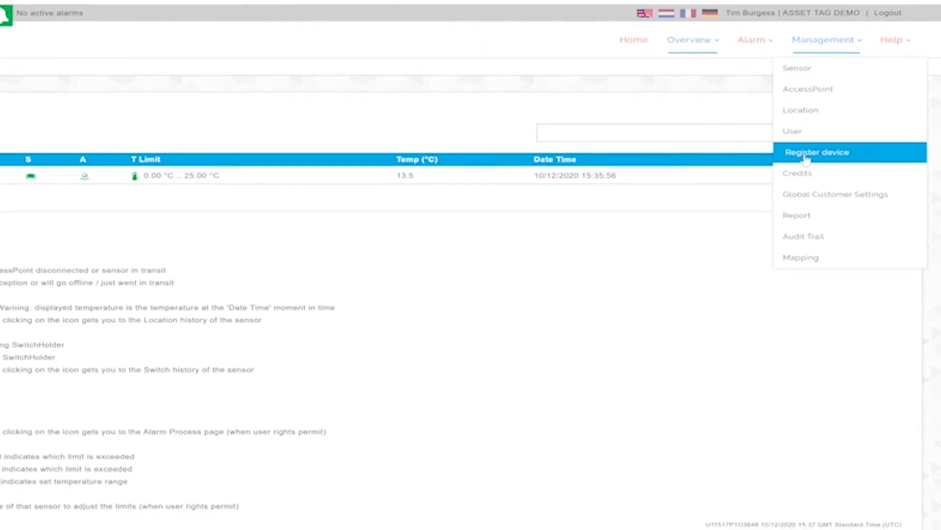
click(817, 152)
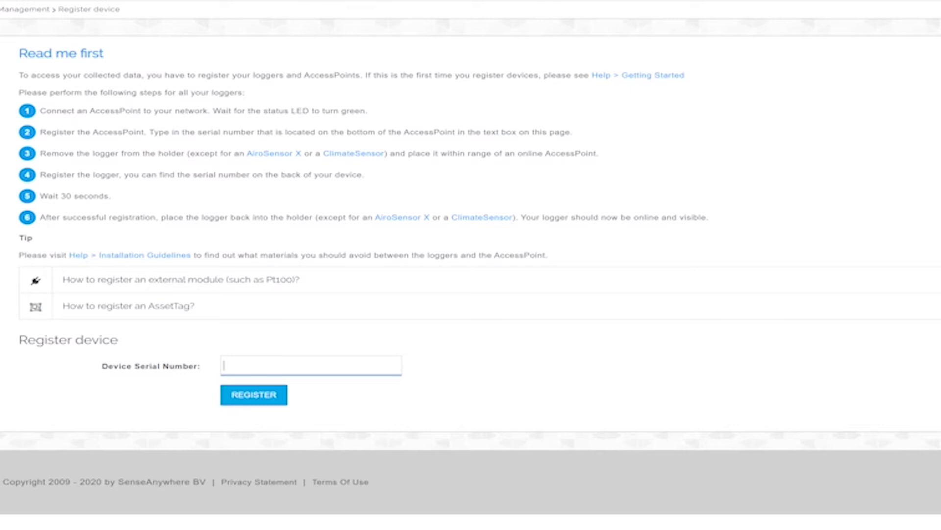
text(08000f4)
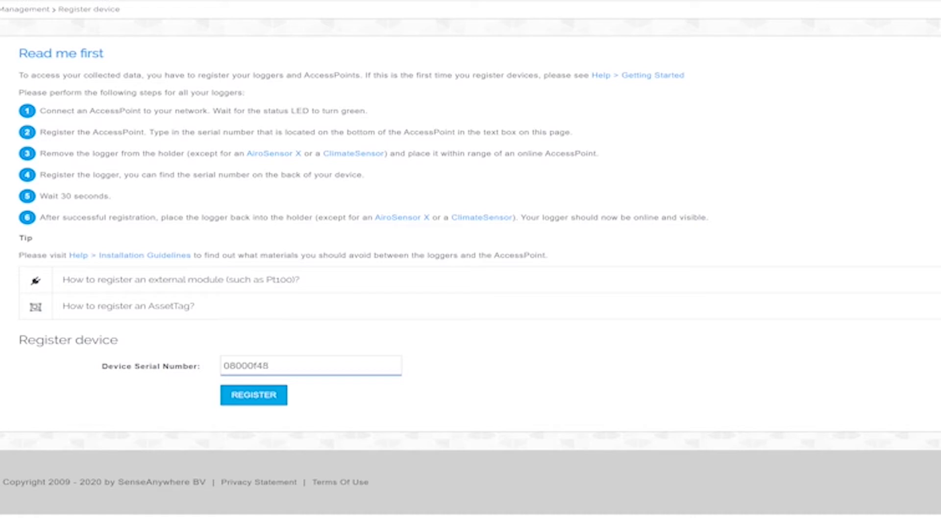
text(80)
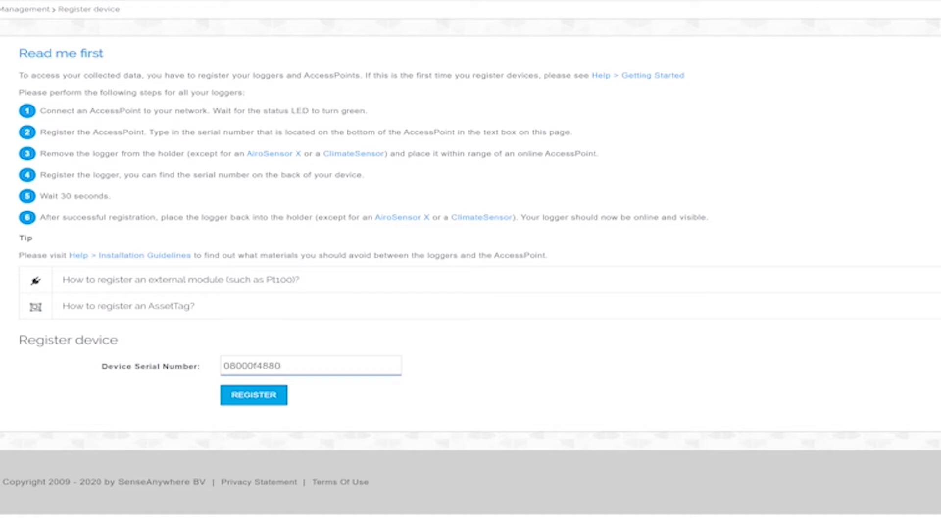
click(253, 394)
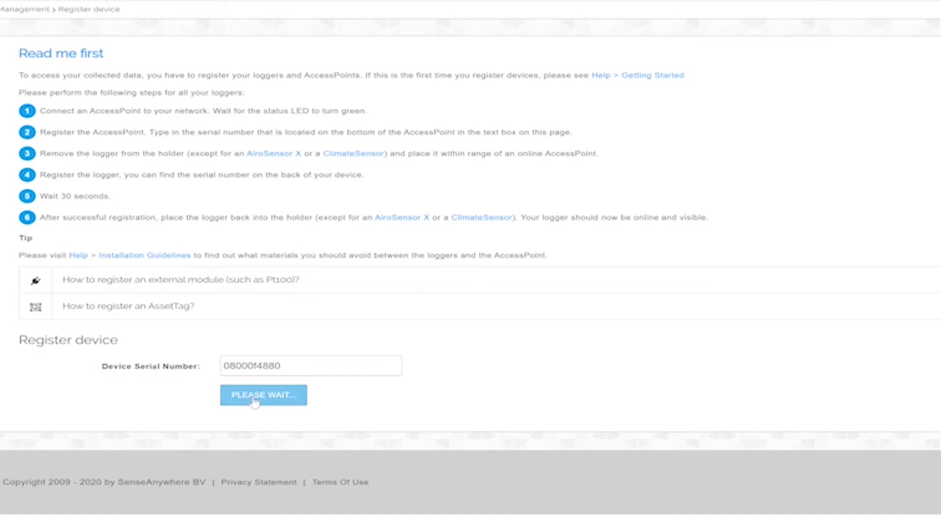
click(263, 394)
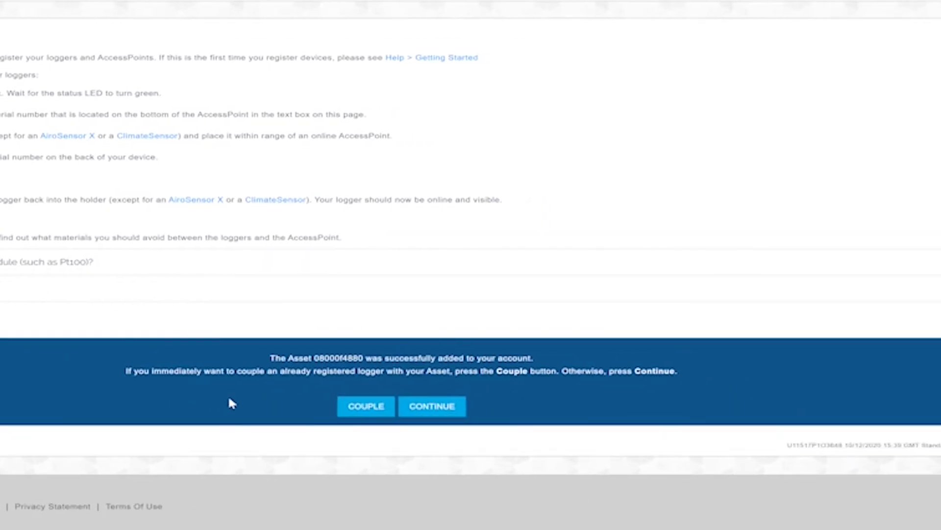
mouse_move(490, 407)
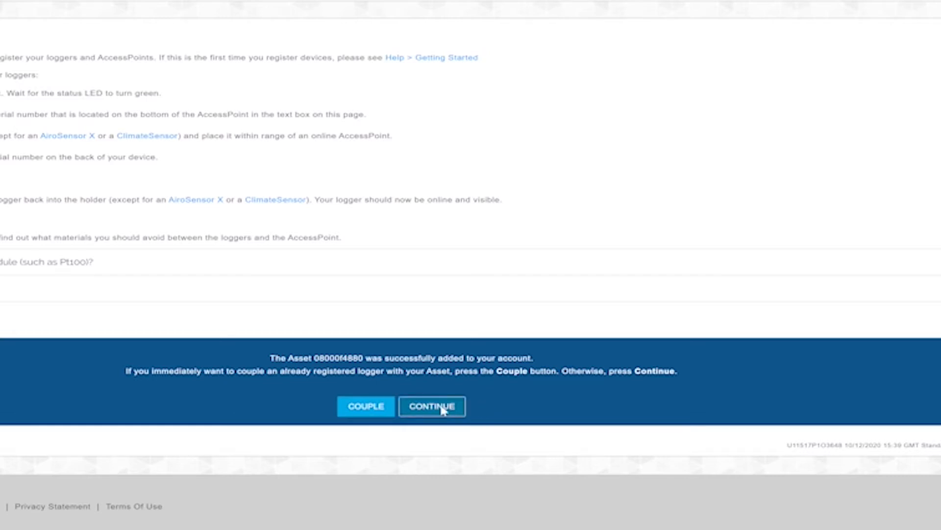
click(432, 407)
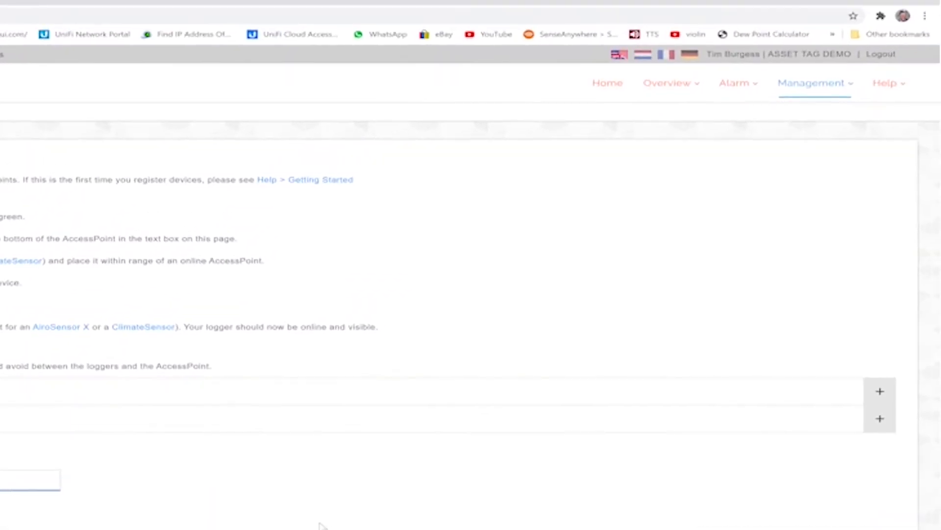
Step: Go to the Manage Assets list under Management > Sensor
click(812, 83)
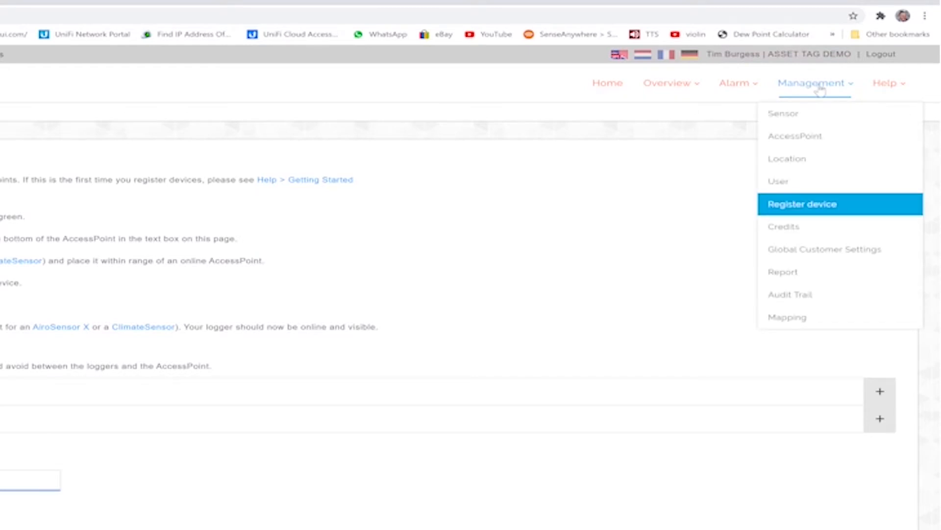
mouse_move(795, 114)
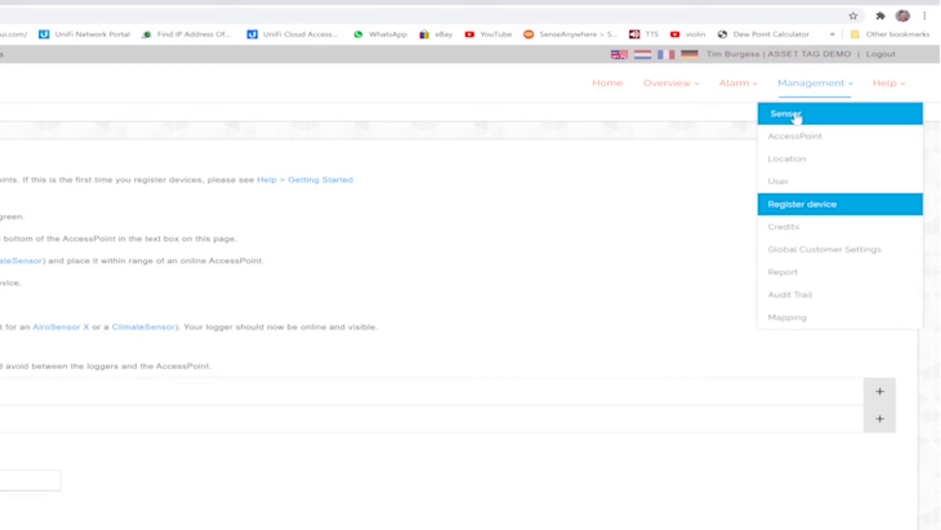
click(787, 113)
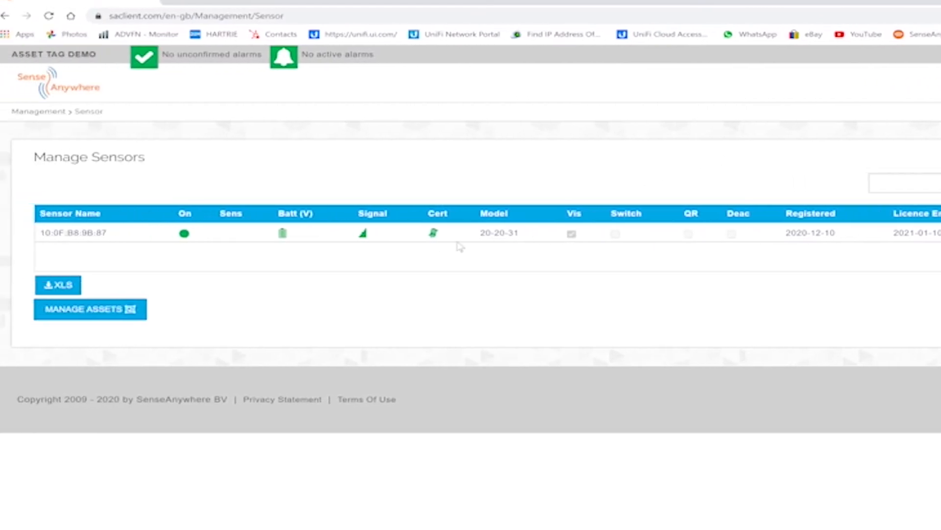
click(90, 309)
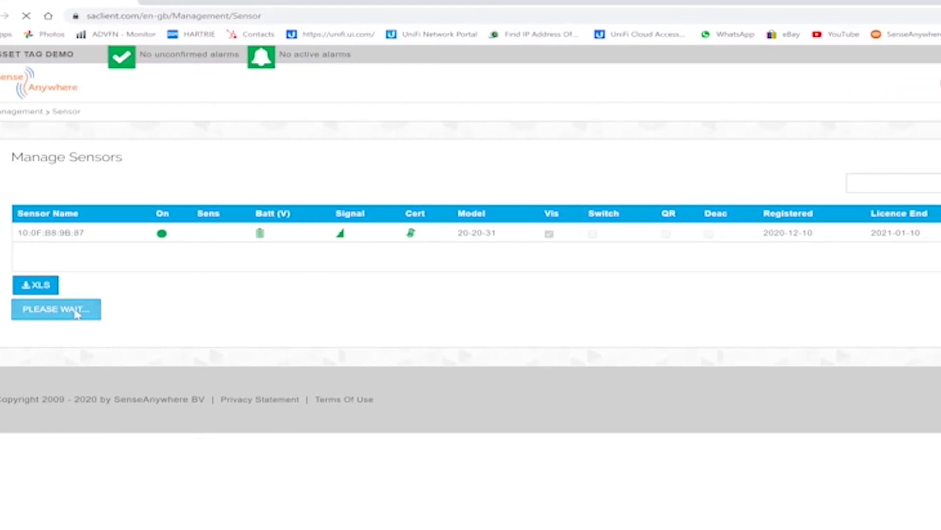
click(56, 309)
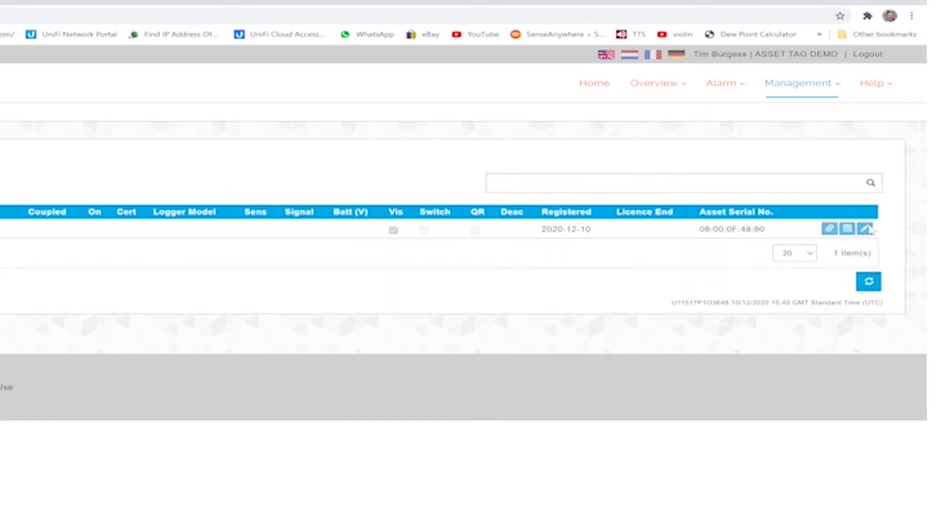
Step: Rename asset 08:00:0F:48:80 to 'Fridge 1', tick QR Public, and save
click(866, 228)
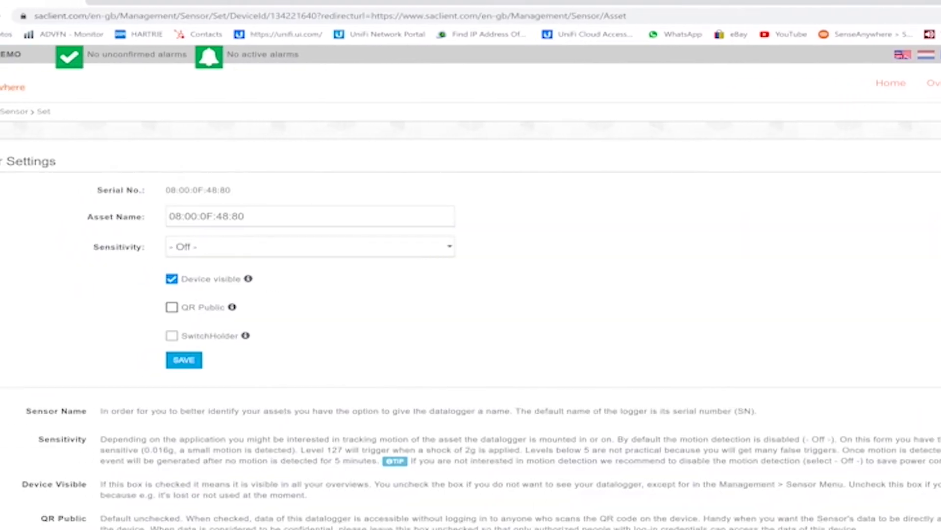
double_click(255, 216)
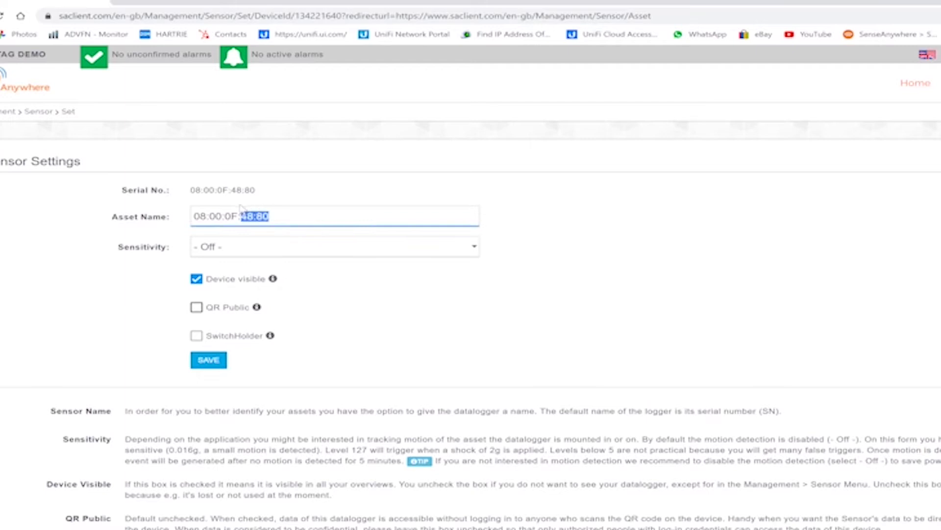
text(Fri)
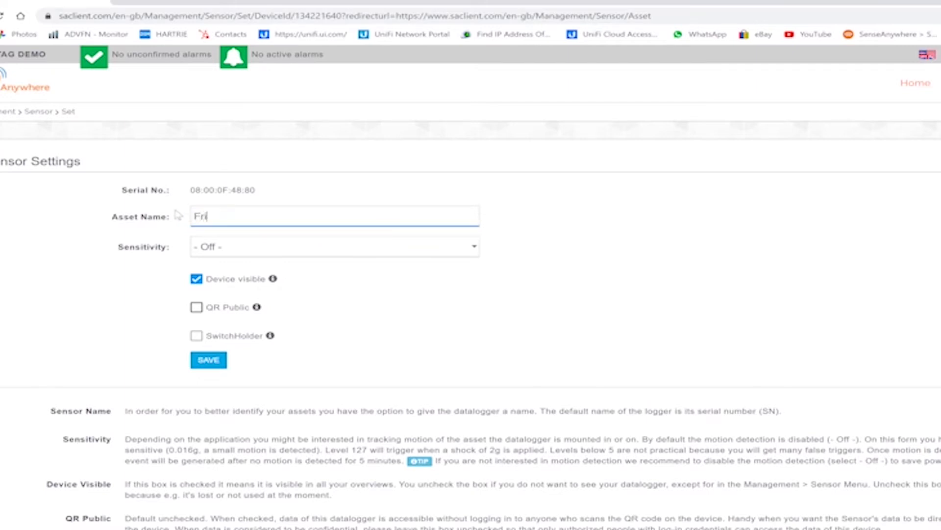
text(dge 1)
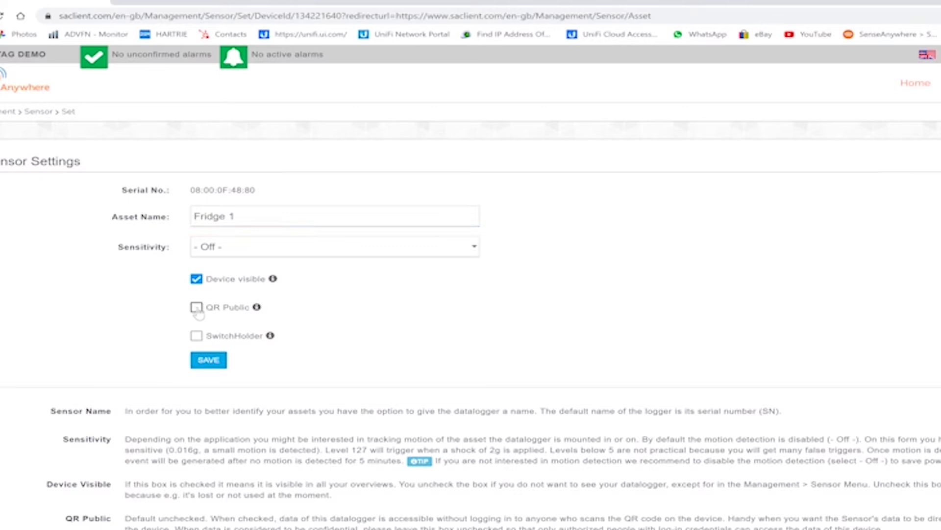
click(196, 307)
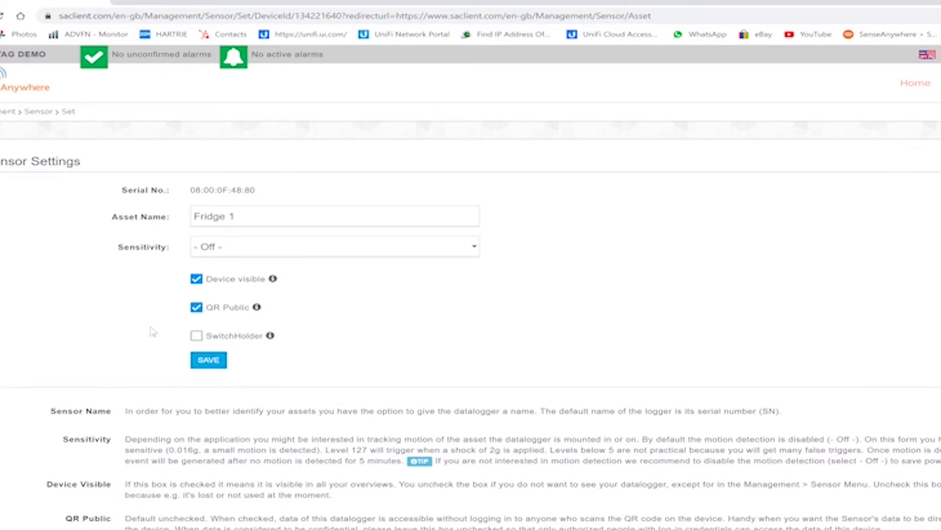
click(208, 359)
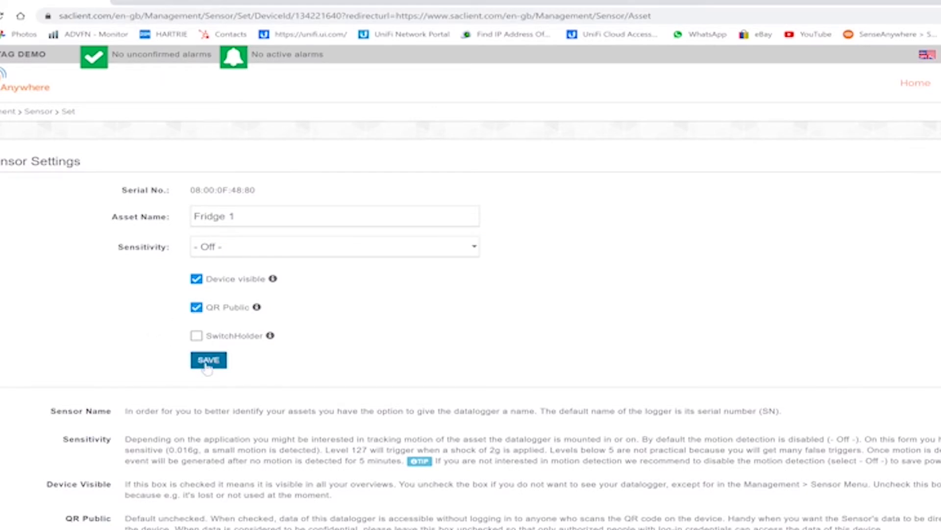
click(207, 359)
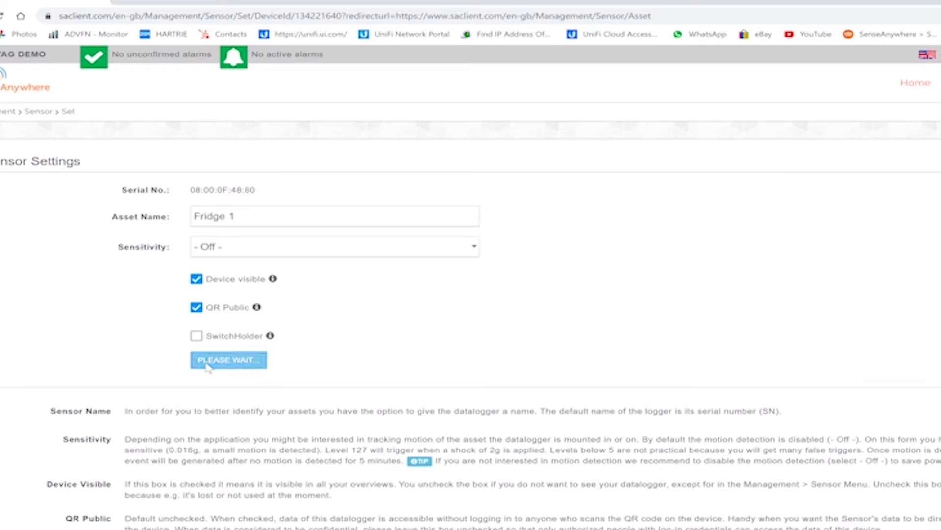
click(227, 359)
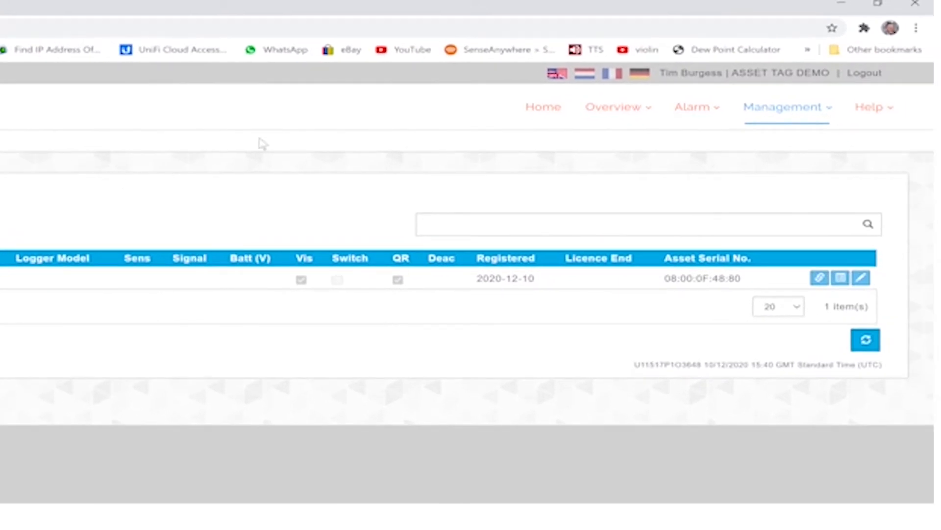
Step: In the Demo Alarm profile, tick Fridge 1, untick logger 10:0F:B8:9B:87, and save
click(693, 106)
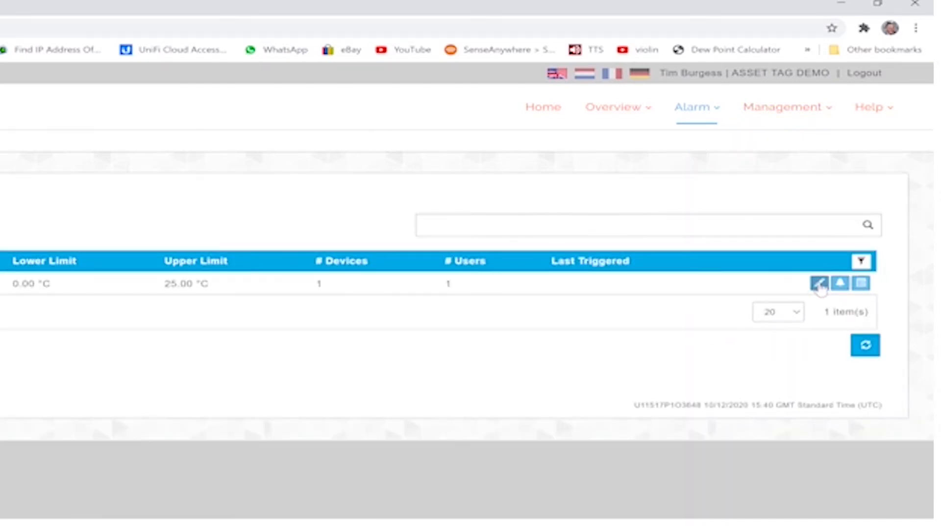
click(821, 283)
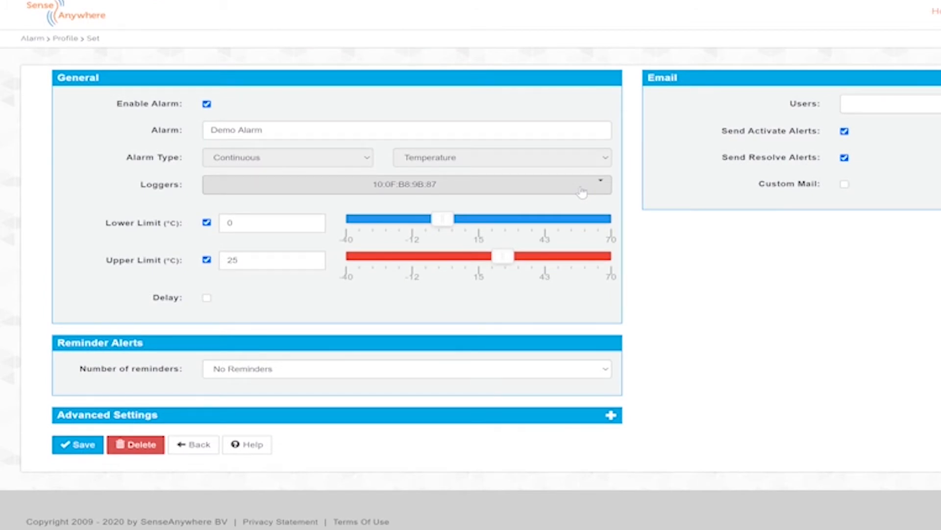
click(599, 184)
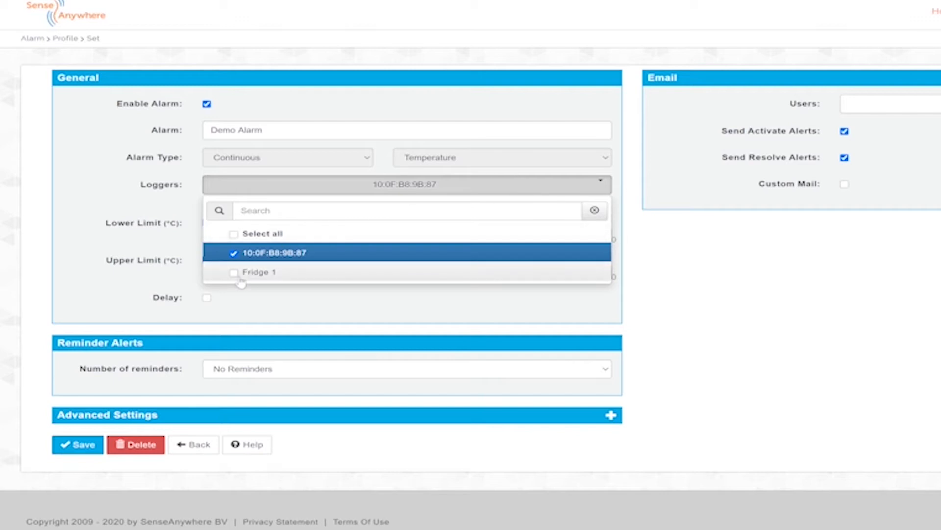
click(234, 234)
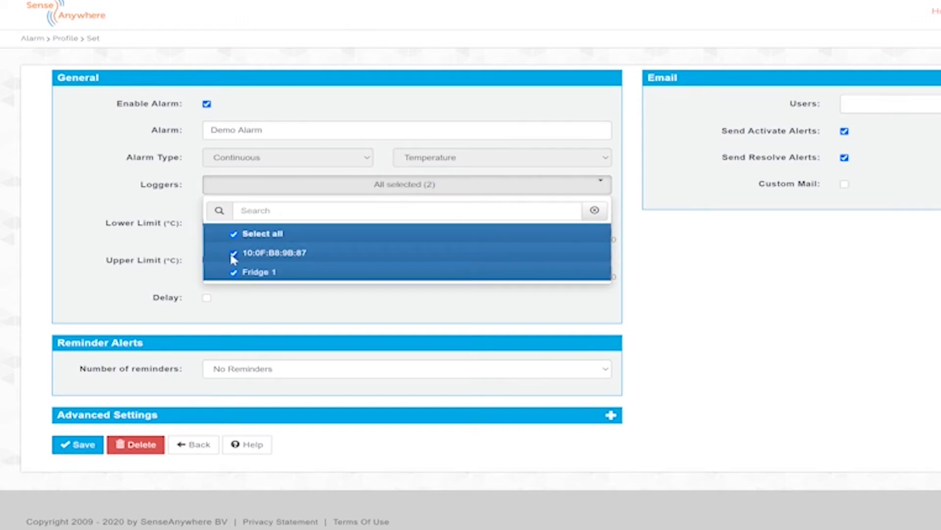
click(234, 253)
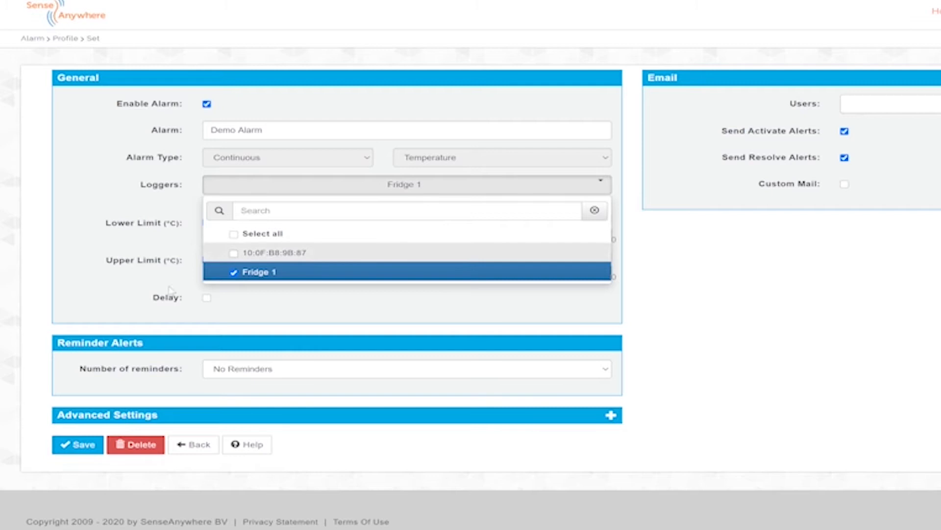
click(77, 444)
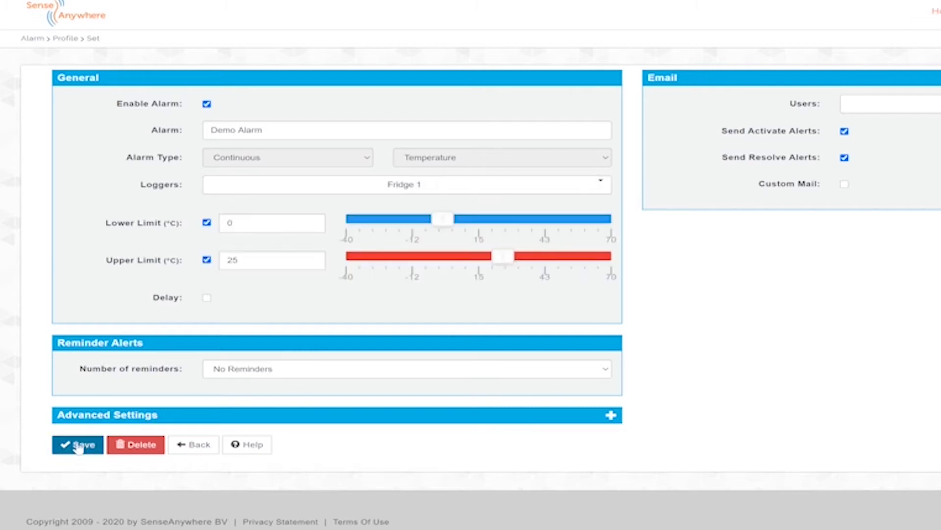
click(77, 444)
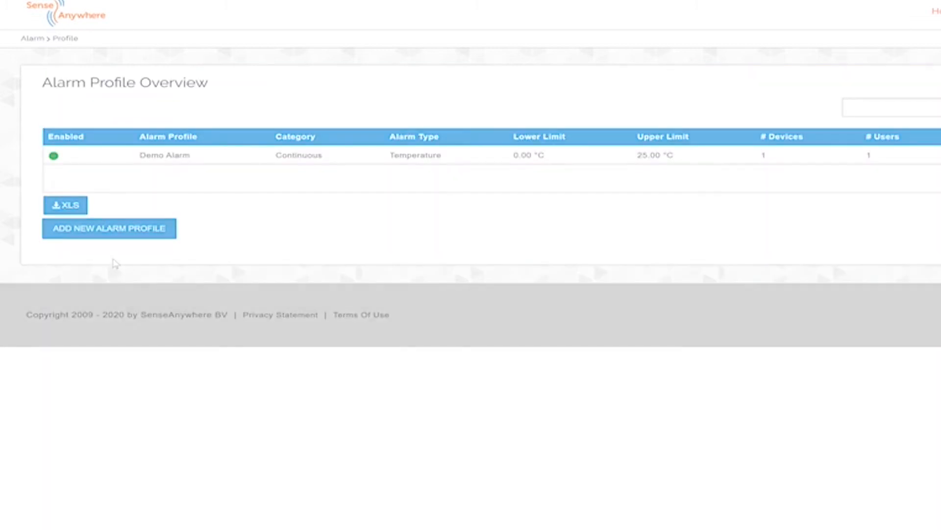
click(802, 100)
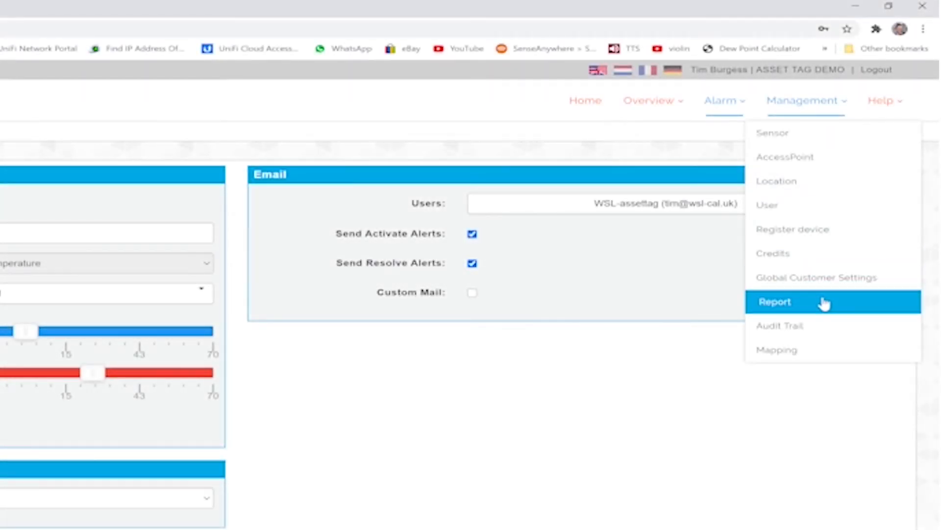
mouse_move(808, 306)
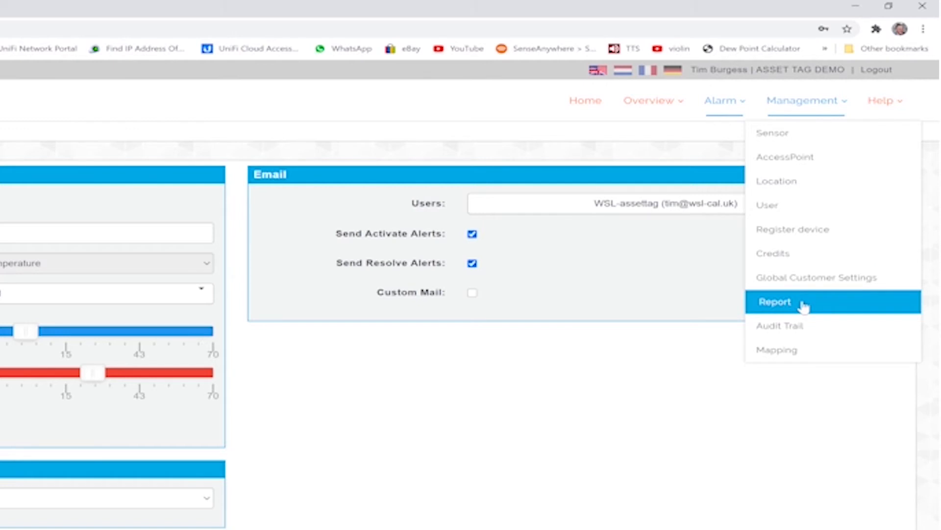
Step: In the Daily Report schedule, untick 10:0F:B8:9B:87, tick Fridge 1, and save
click(775, 301)
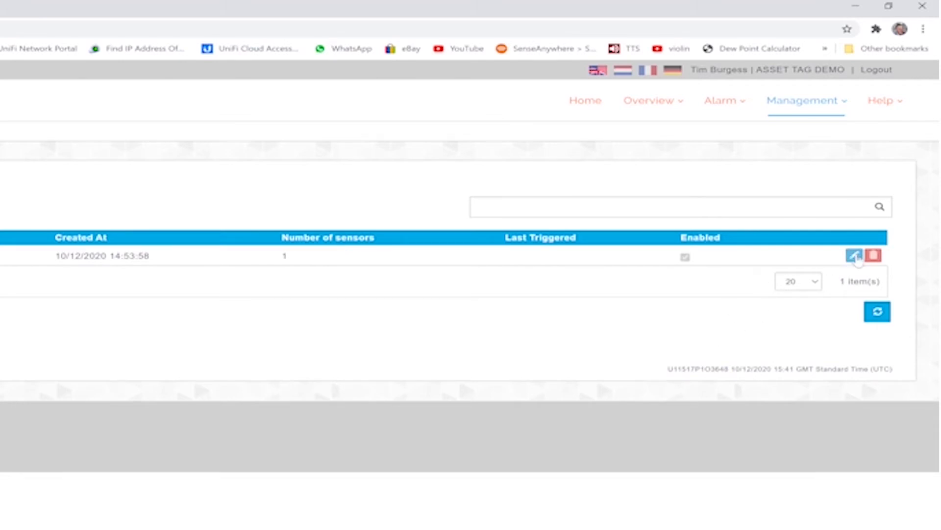
click(853, 255)
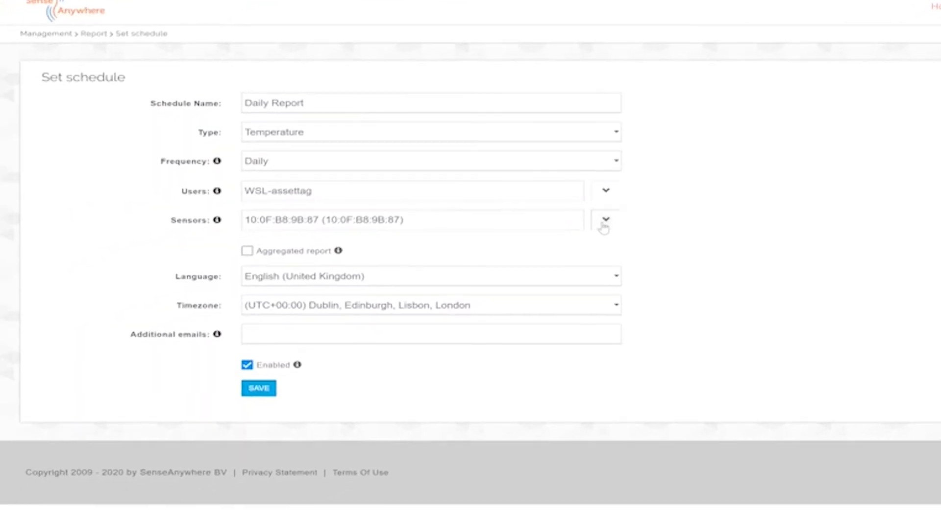
click(605, 219)
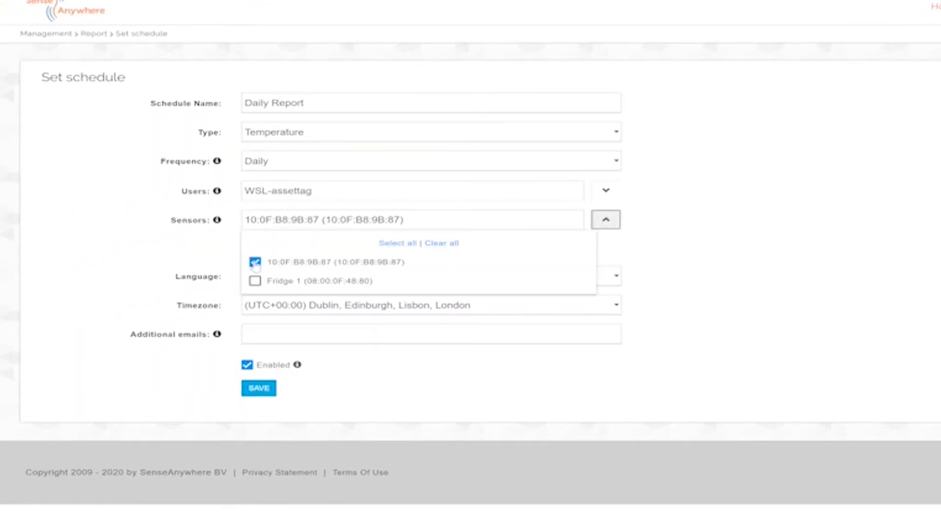
click(254, 262)
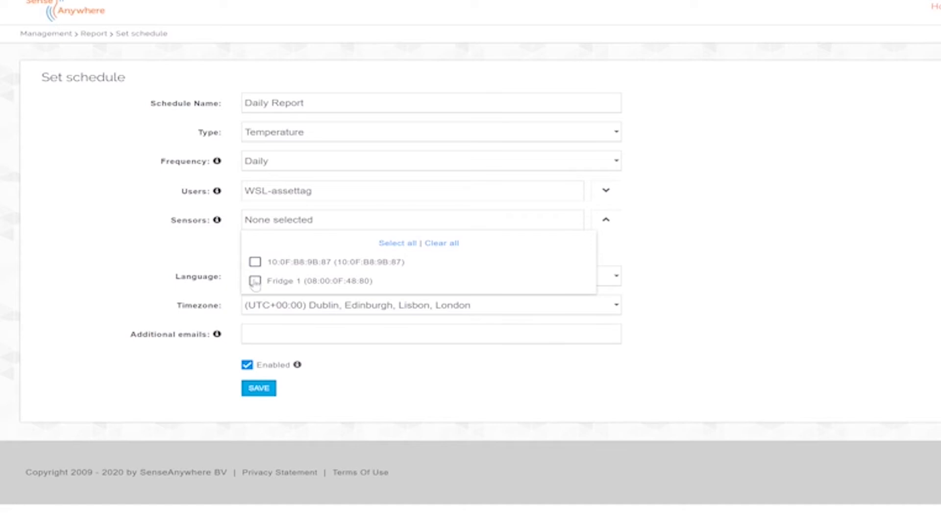
click(254, 281)
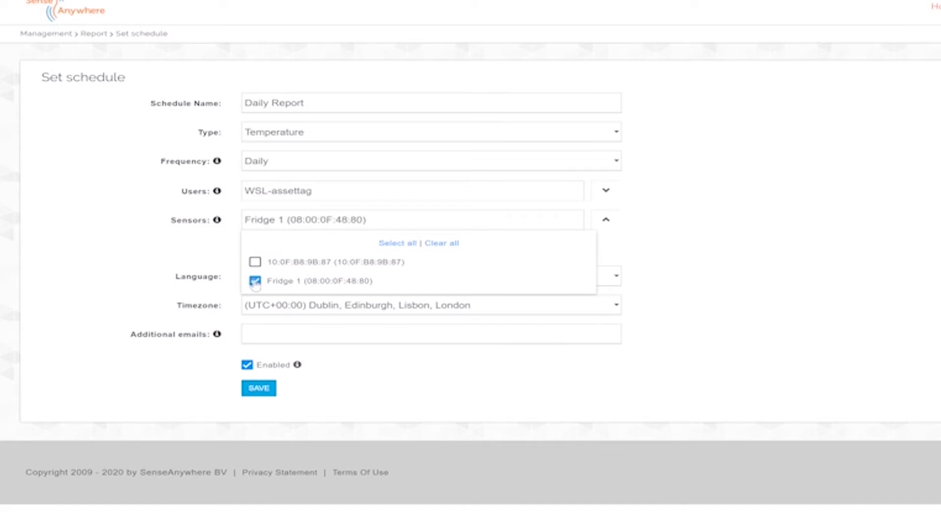
click(257, 387)
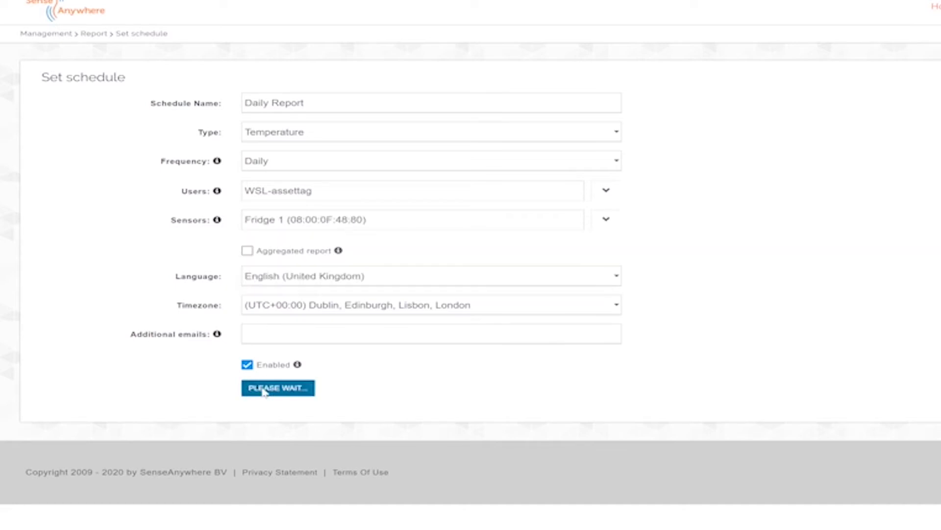
click(278, 388)
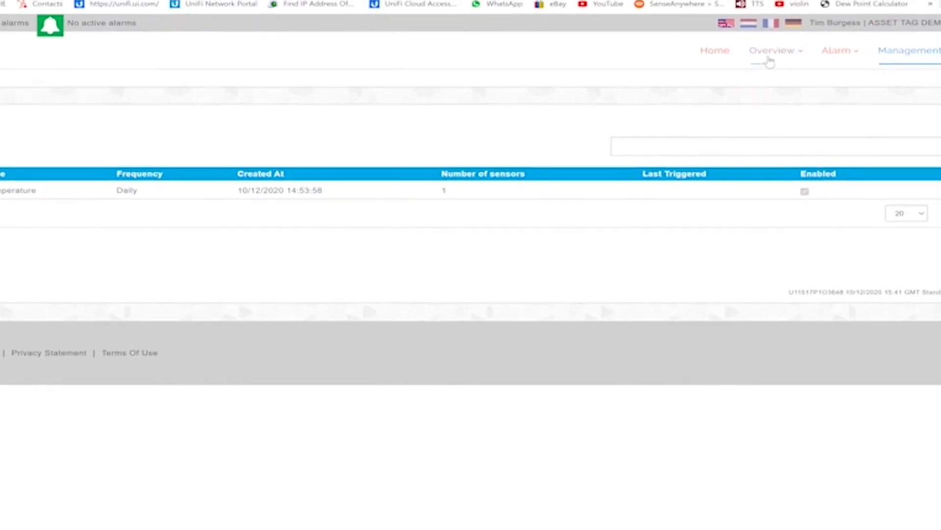
Step: Open the Actual Temperature overview from the Overview menu
click(772, 50)
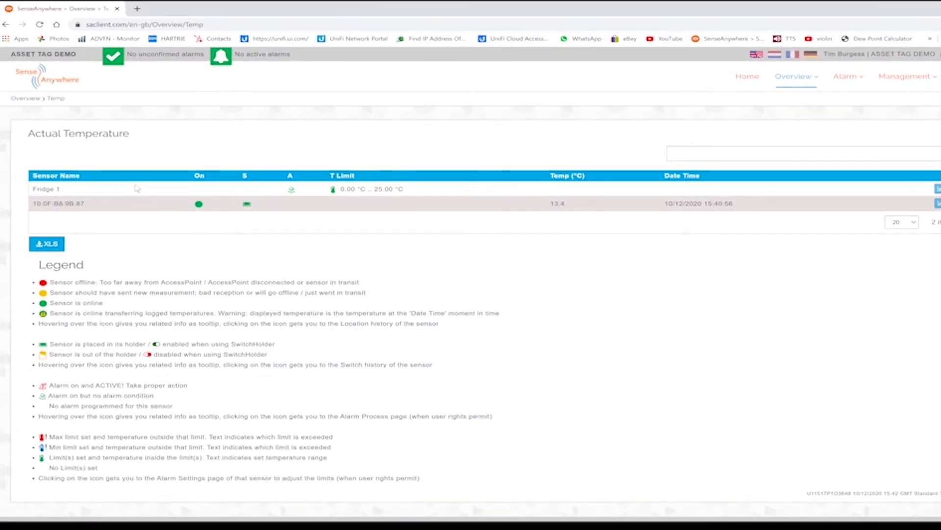
mouse_move(415, 193)
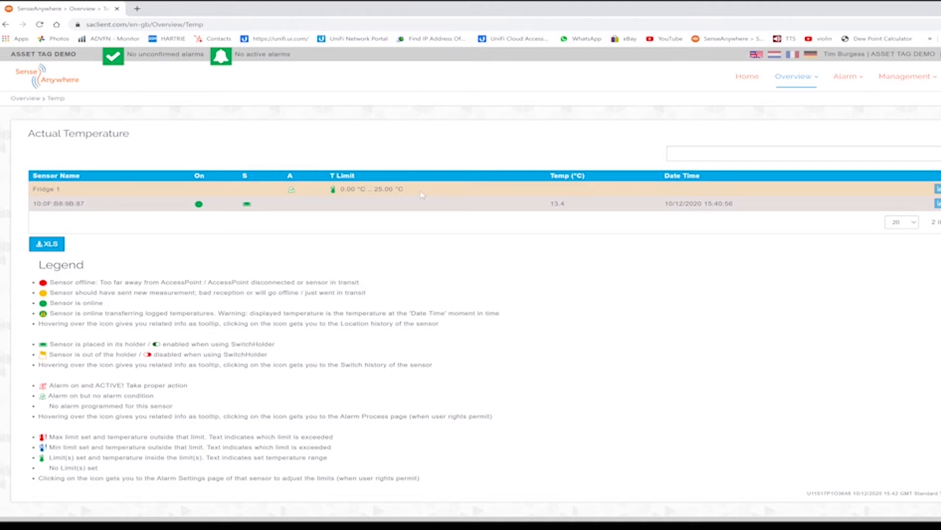
mouse_move(447, 262)
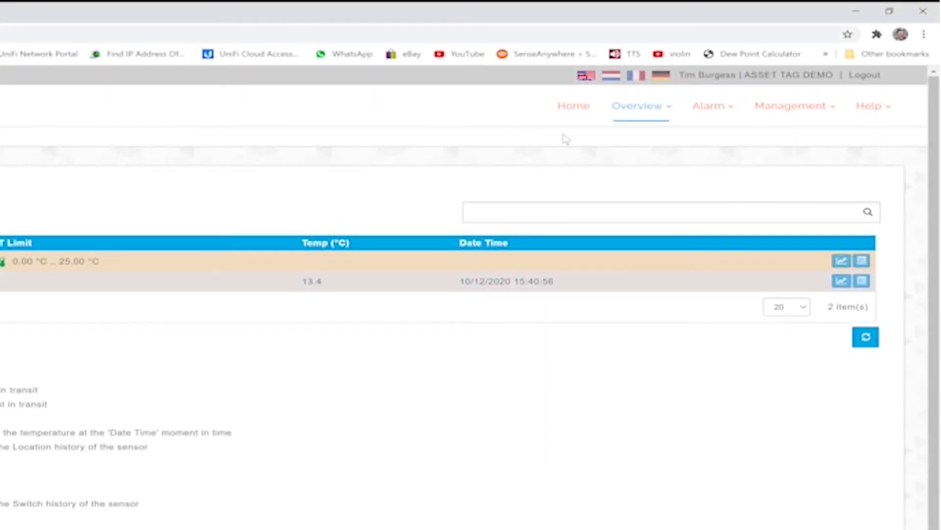
Step: Open Fridge 1's asset tagging instructions from Management > Sensor > Manage Assets
click(790, 106)
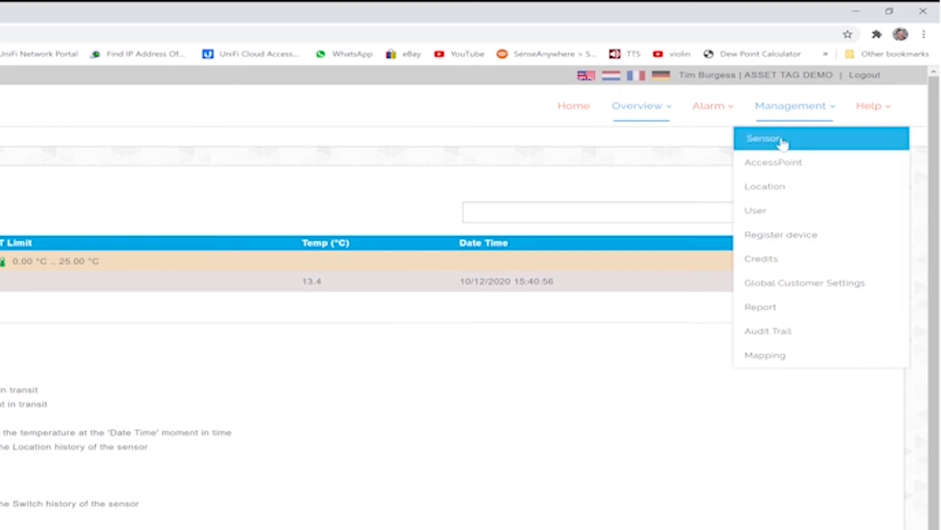
click(769, 138)
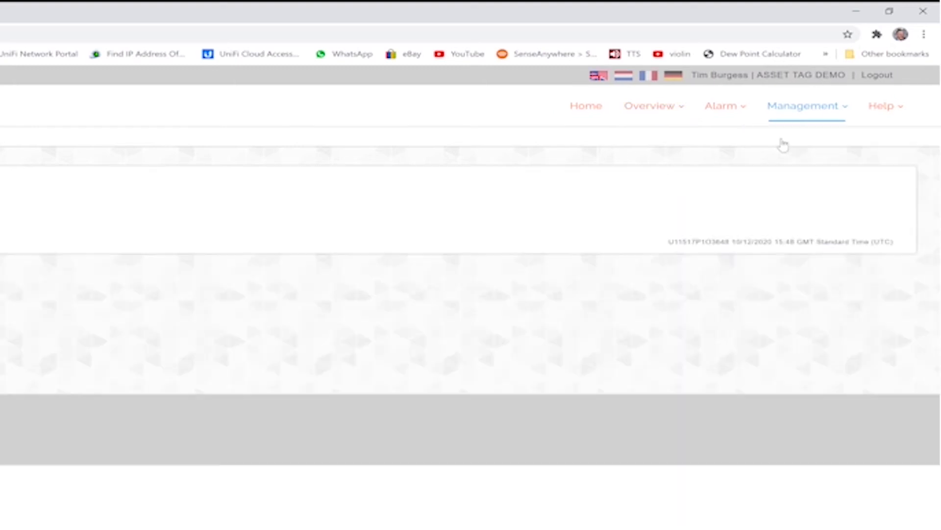
click(807, 106)
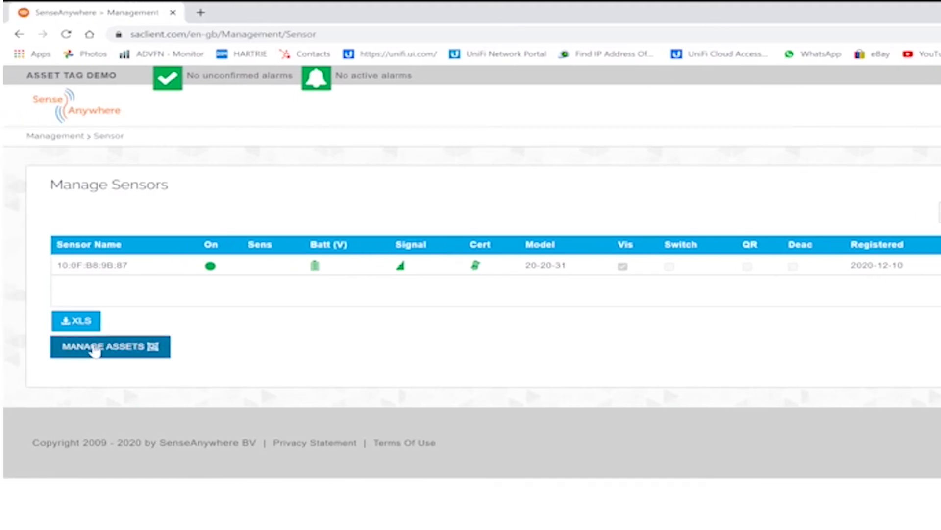
click(110, 347)
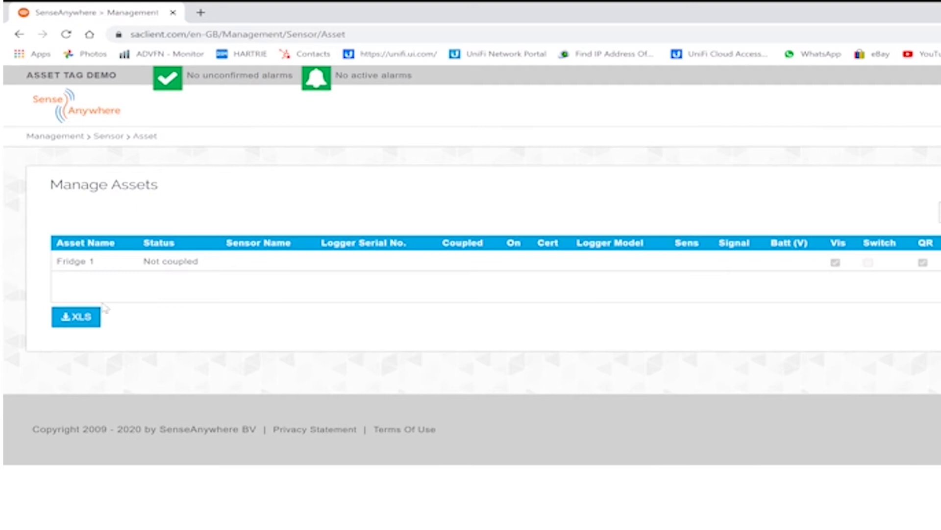
scroll(right, 3)
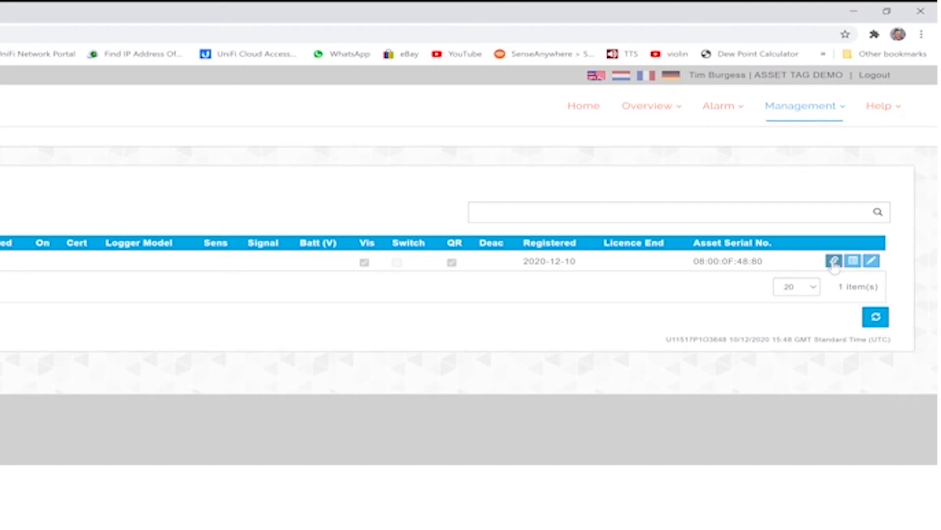
click(834, 260)
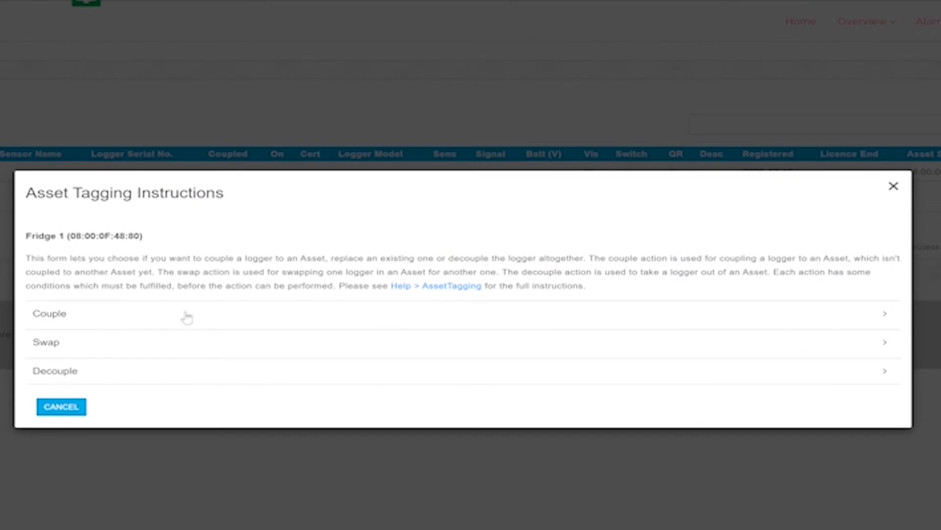
Step: Expand the Couple conditions and start the Couple form for Fridge 1
click(49, 313)
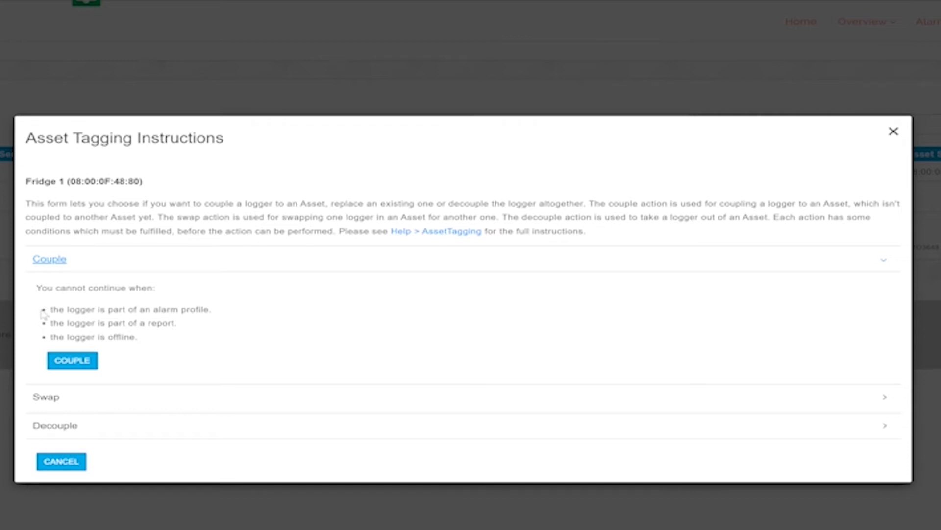
mouse_move(47, 329)
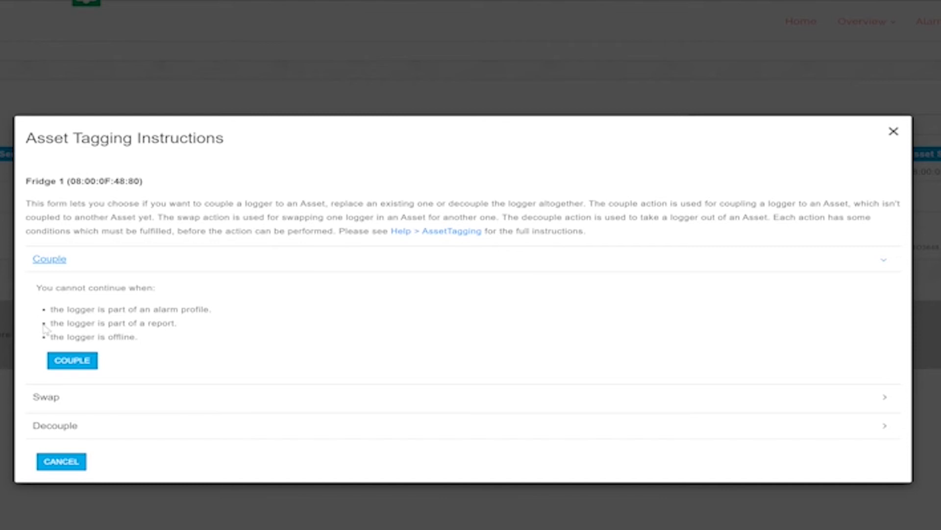
mouse_move(72, 320)
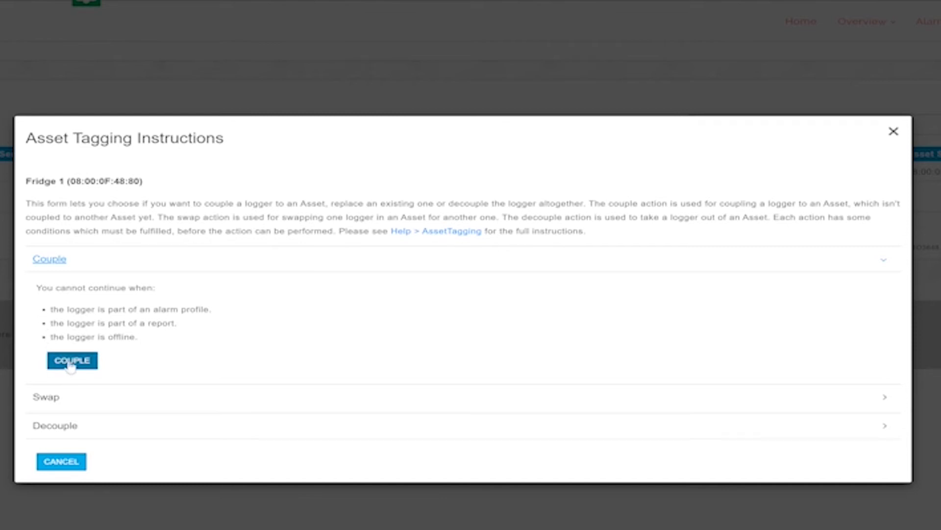
click(71, 360)
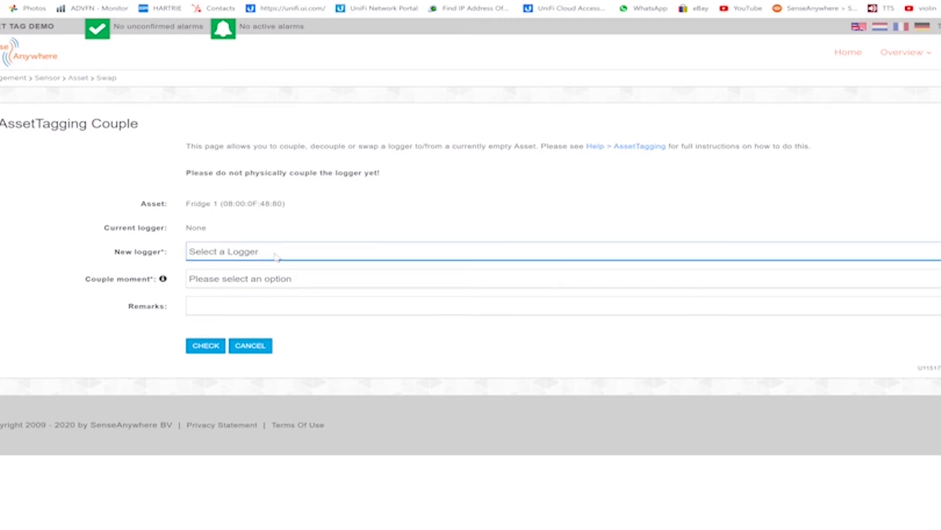
mouse_move(275, 289)
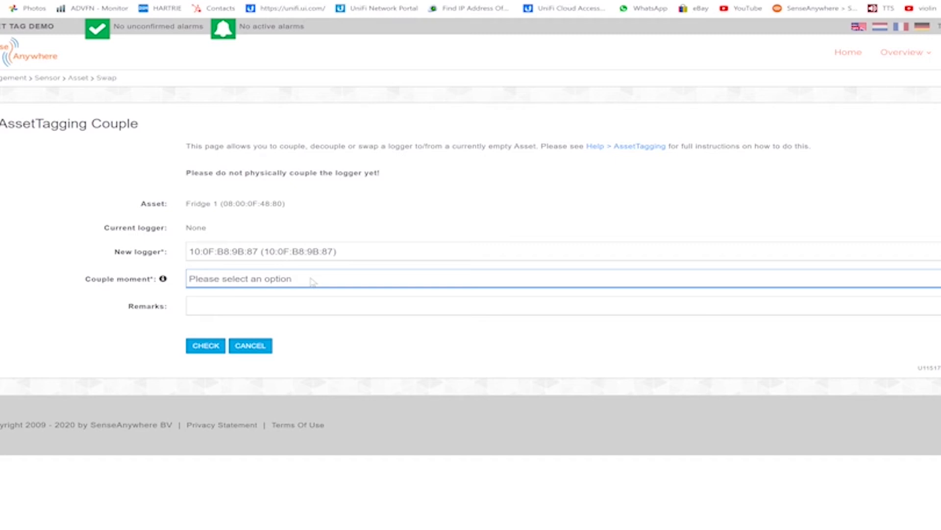
mouse_move(317, 300)
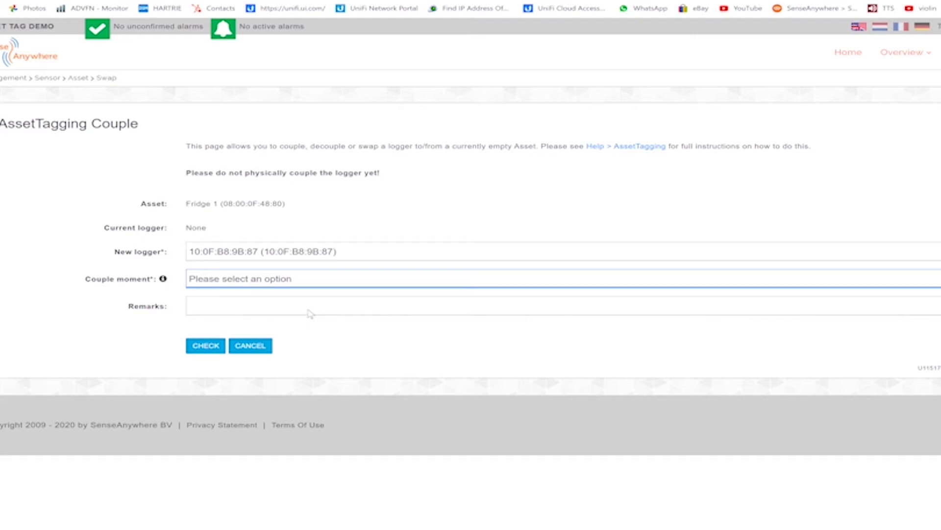
mouse_move(308, 317)
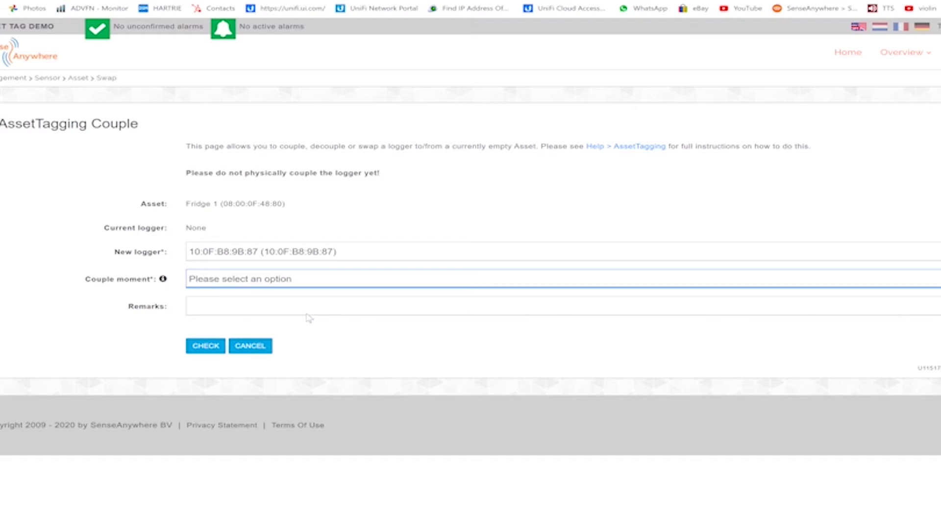
mouse_move(232, 334)
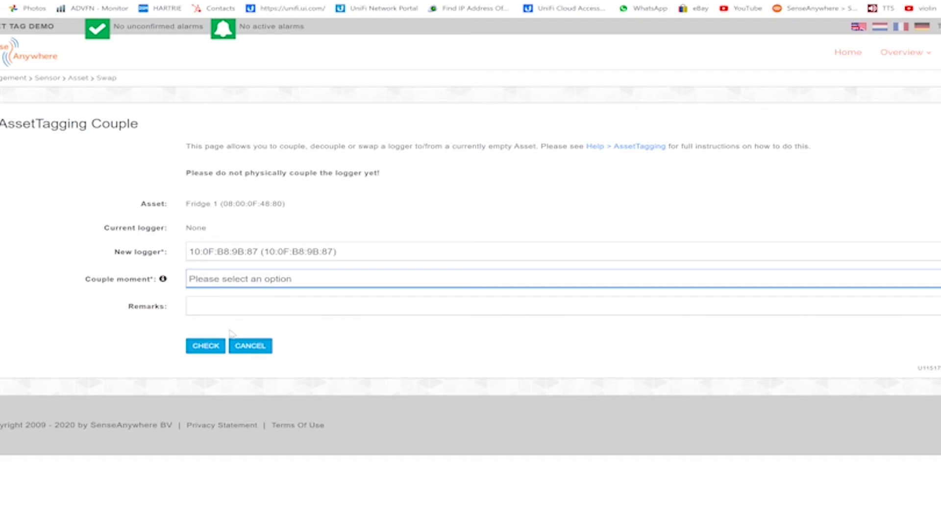
mouse_move(222, 334)
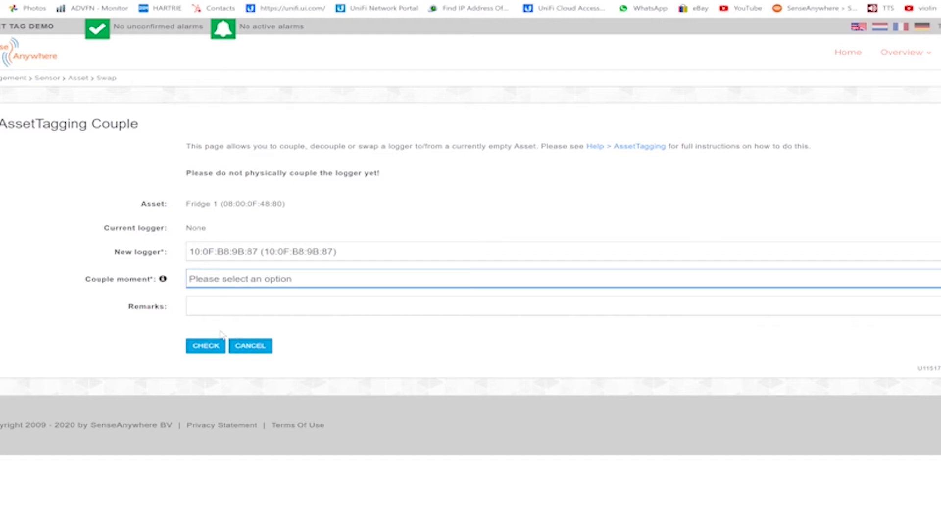
mouse_move(227, 332)
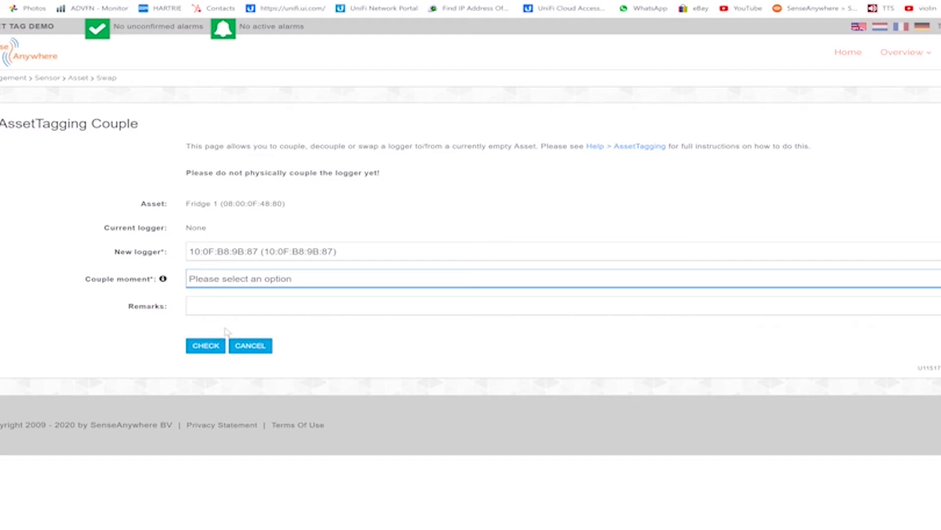
mouse_move(241, 318)
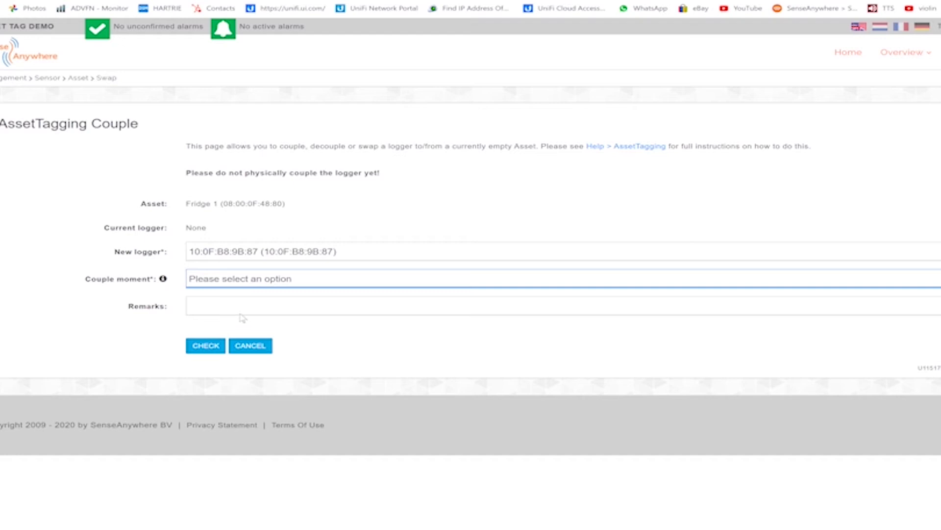
click(270, 278)
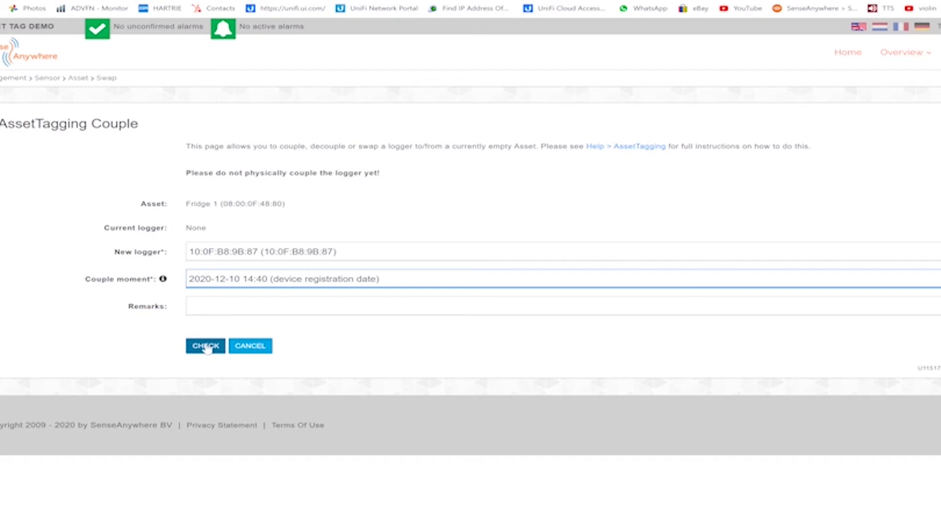
Step: Run the pre-coupling check, then couple logger 10:0F:B8:9B:87 to Fridge 1
click(205, 345)
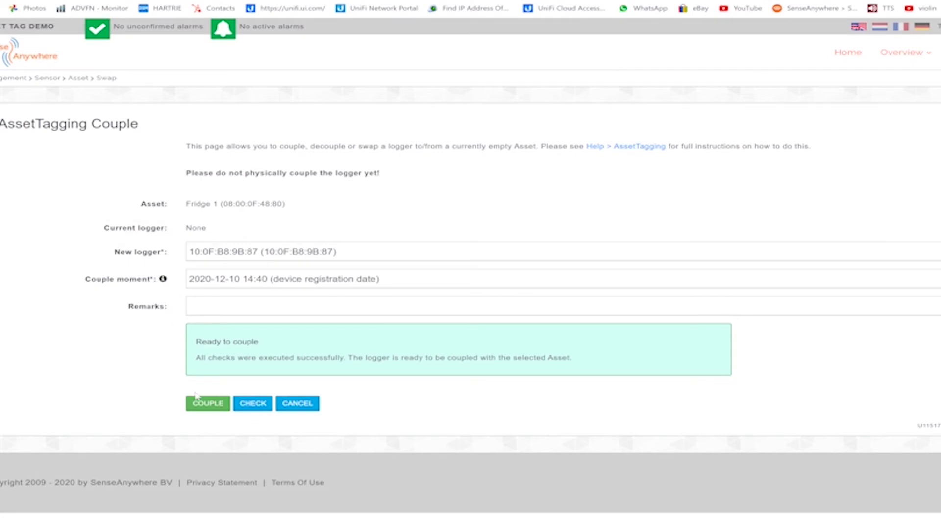
click(207, 403)
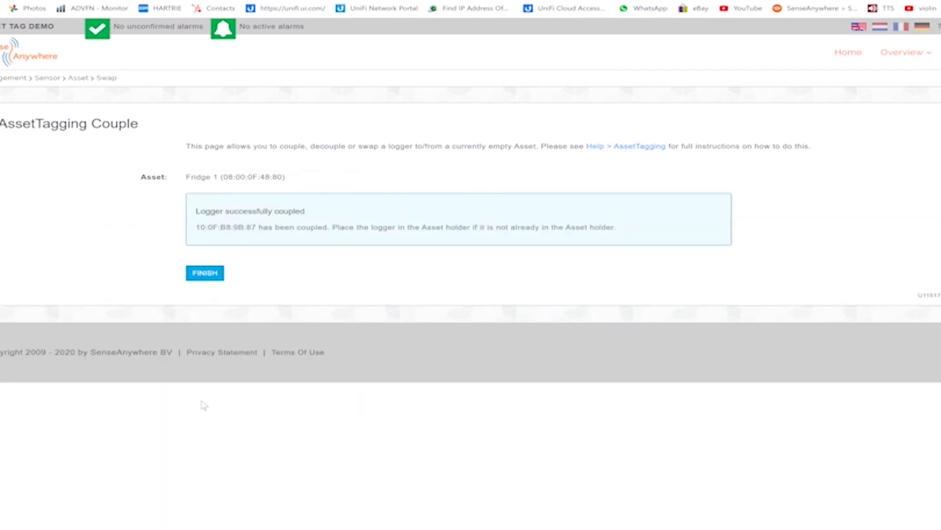
click(204, 273)
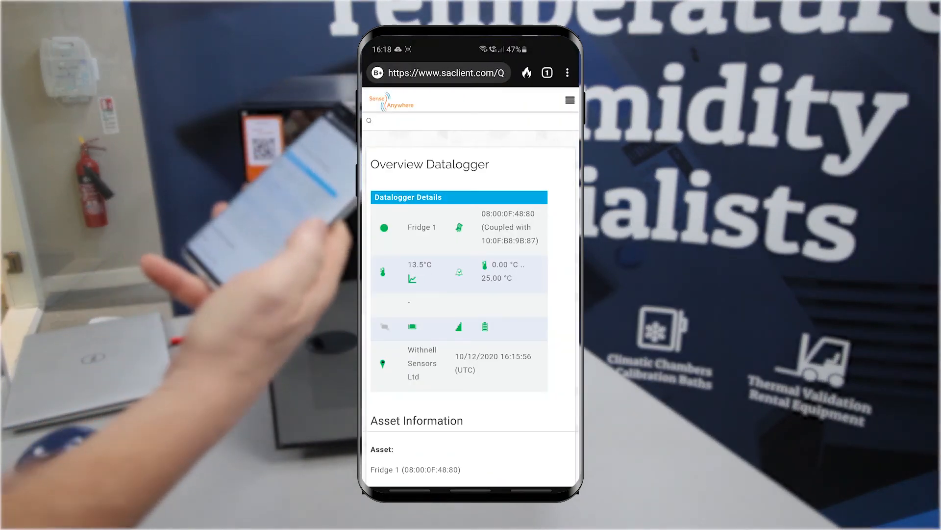
Step: Open Fridge 1's COUPLE/SWAP/DECOUPLE instructions on the phone and expand the Swap section
scroll(down, 3)
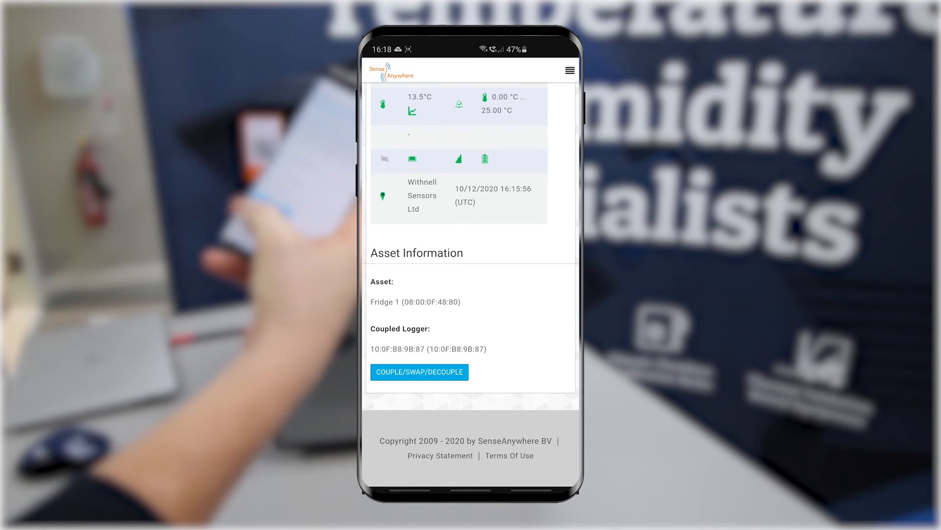
click(420, 372)
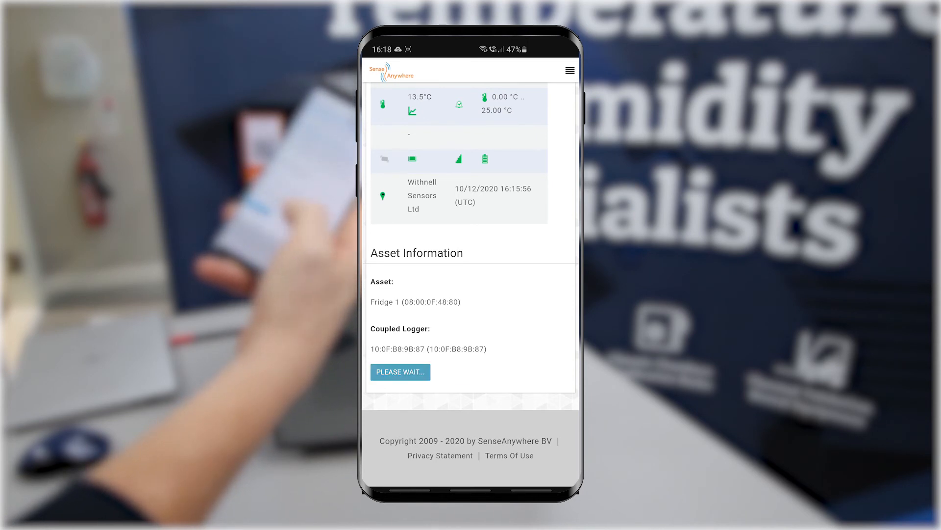
click(400, 372)
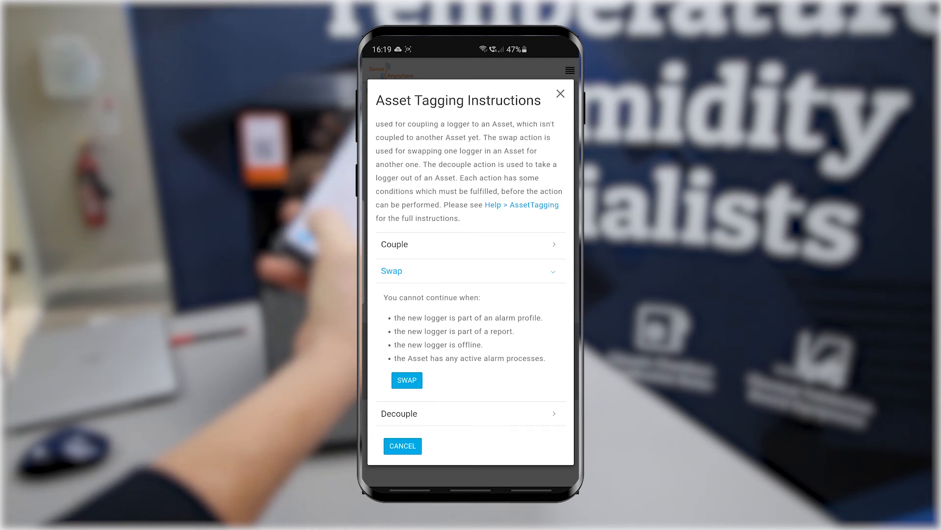
Step: Start a logger swap for Fridge 1 with an Unregistered new logger
click(406, 380)
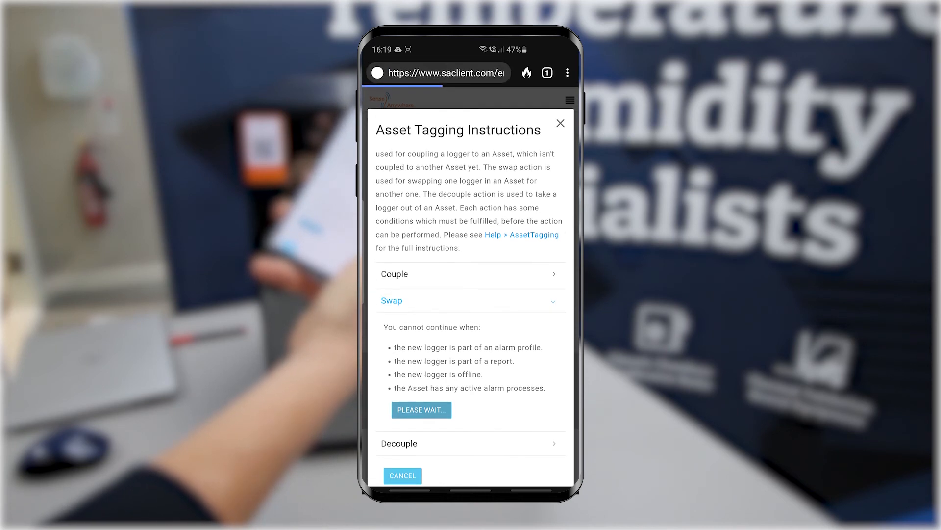
click(421, 409)
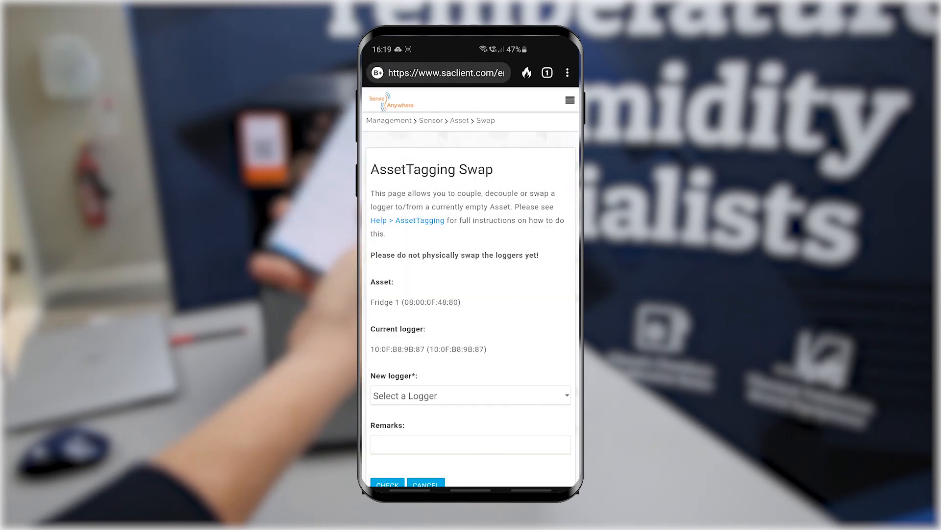
scroll(down, 3)
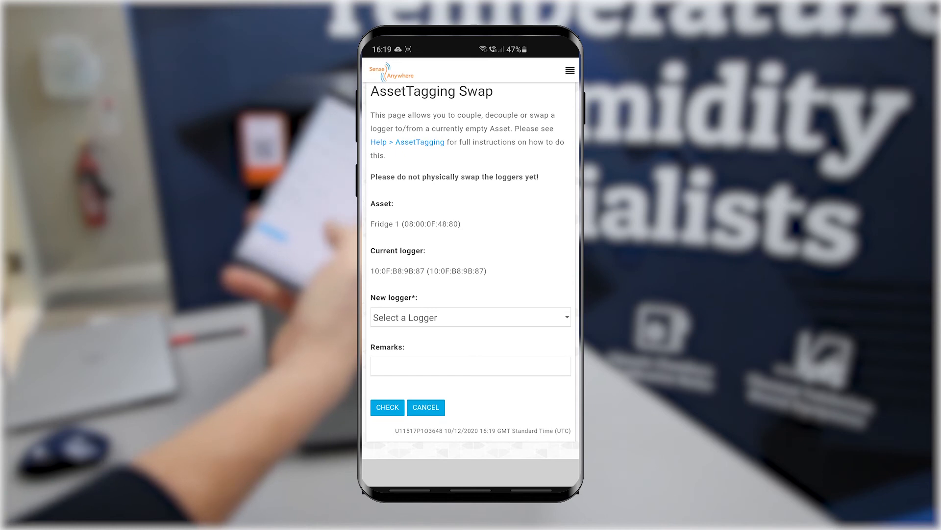
click(470, 317)
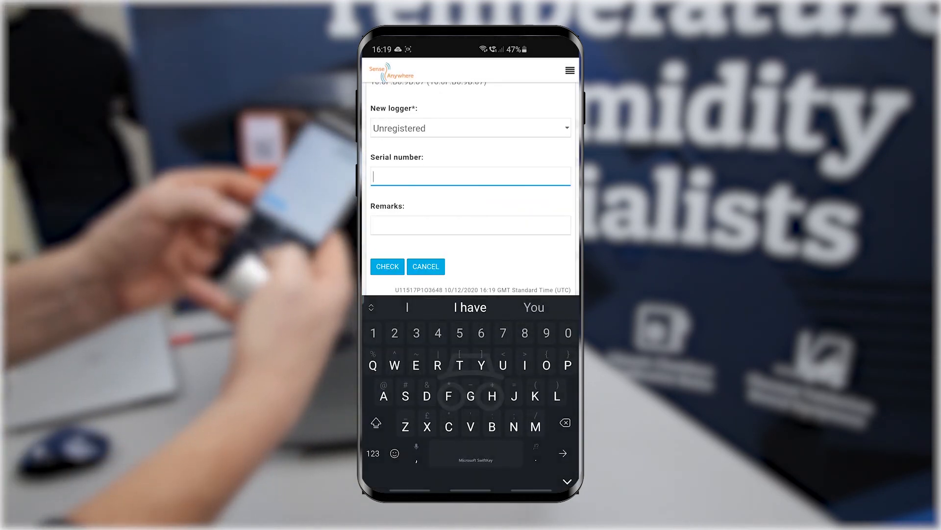
Step: Enter serial 100fb50f78 and remark 'Logger swap for calibration', then run the checks
text(100fb)
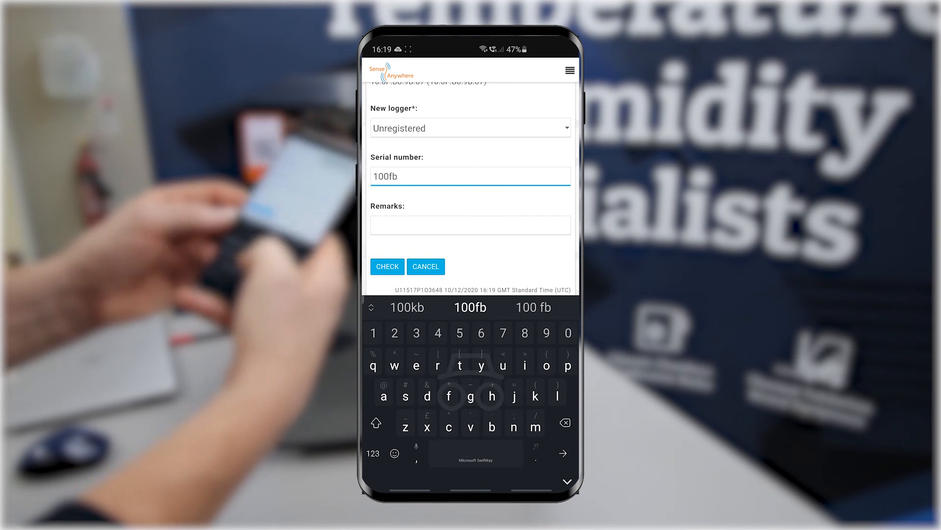
text(5)
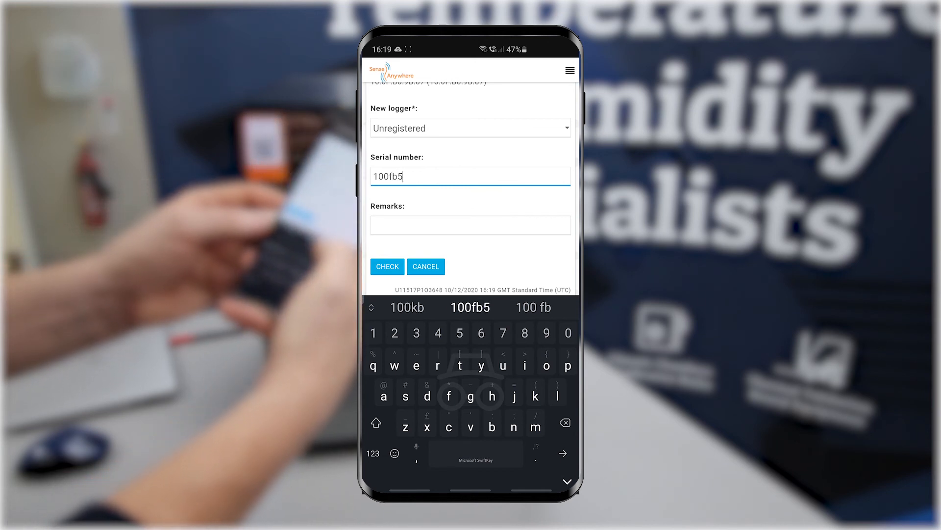
text(0f)
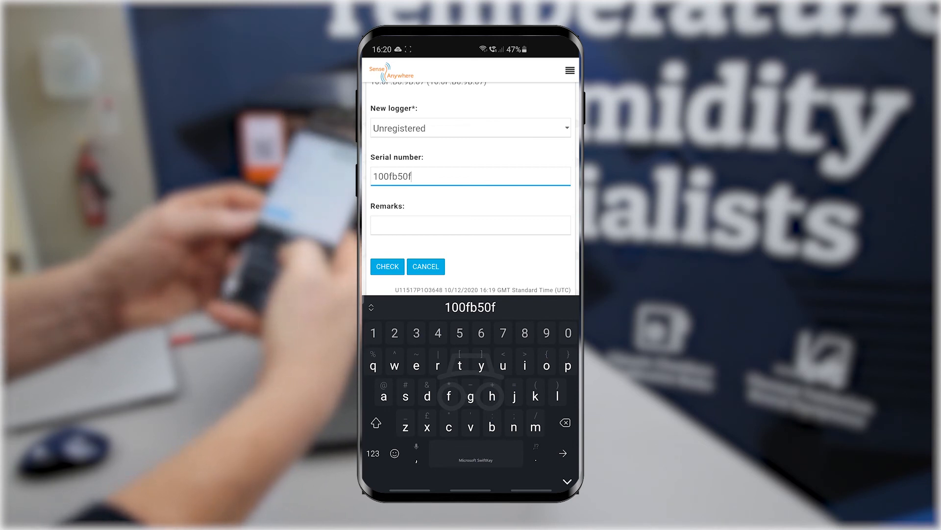
text(78)
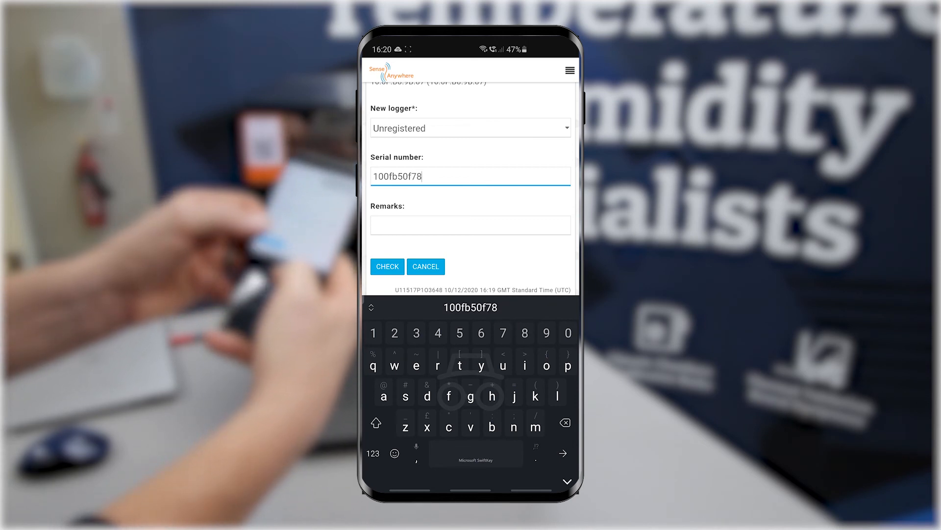
text(L)
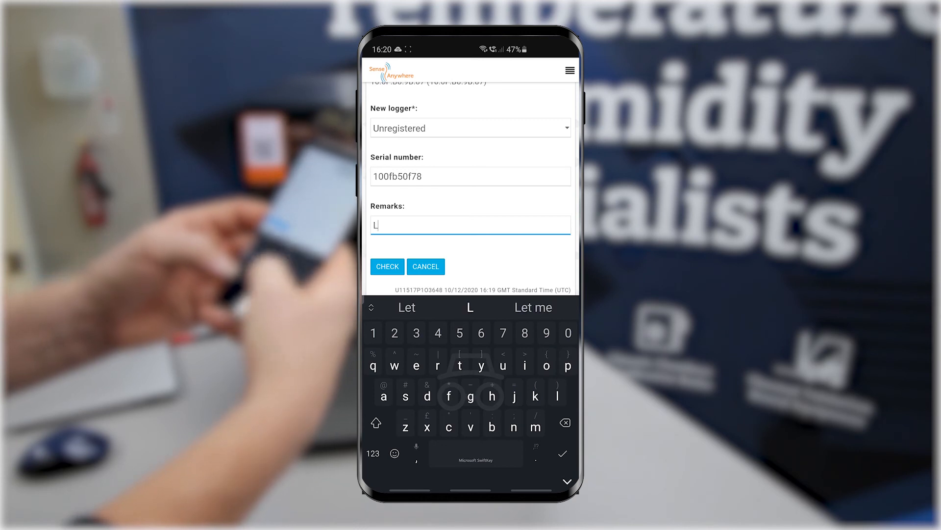
text(ogger swap for)
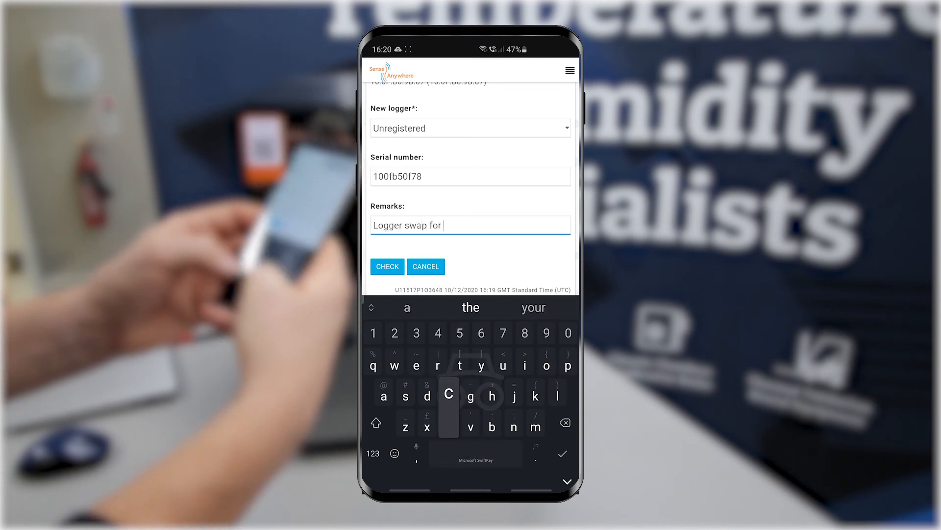
text(calibra)
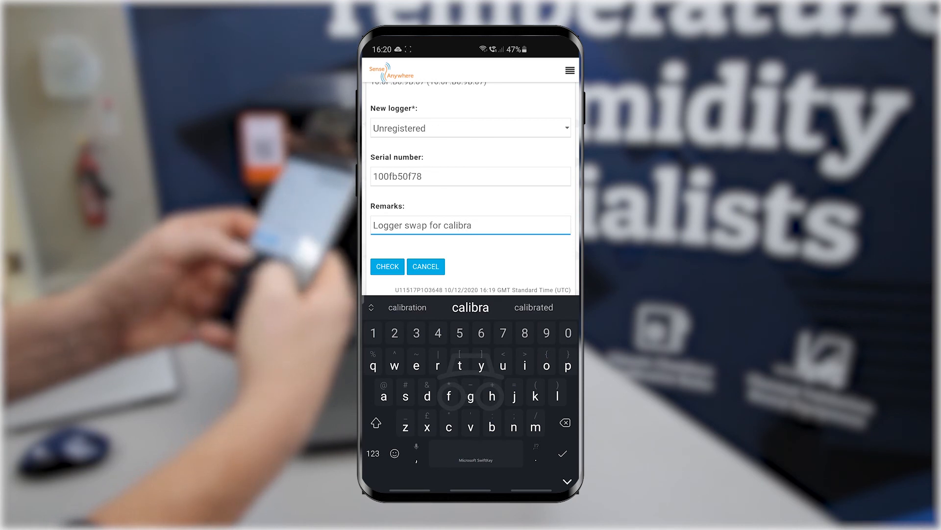
click(388, 266)
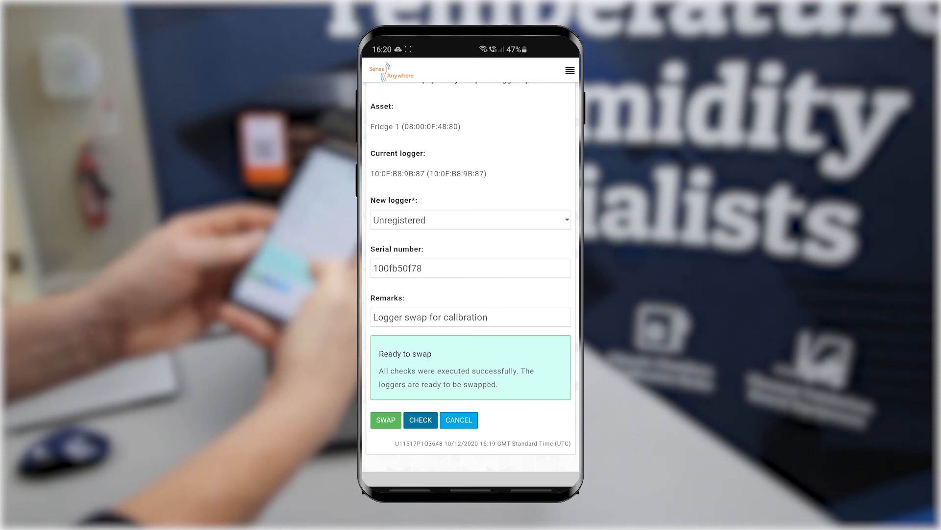
Step: Confirm and finish swapping Fridge 1 to logger 10:0F:B5:0F:78
click(386, 420)
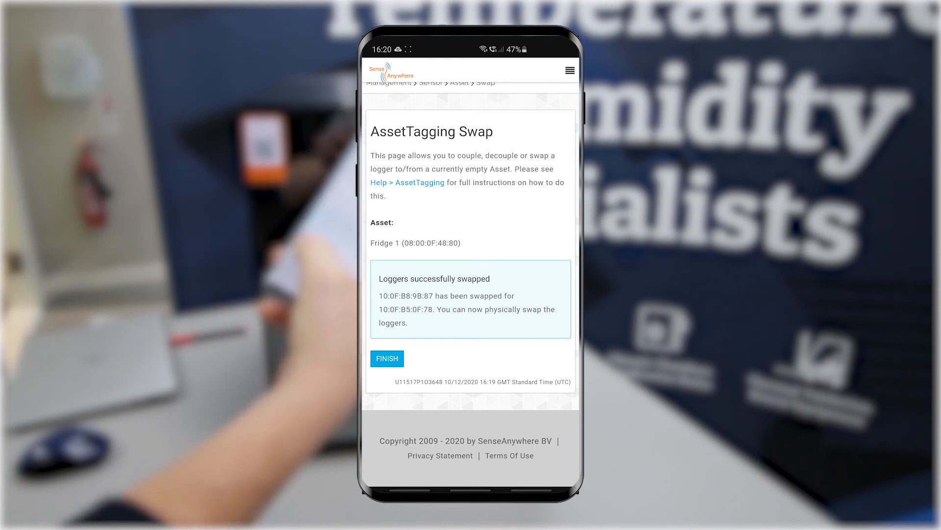
click(387, 359)
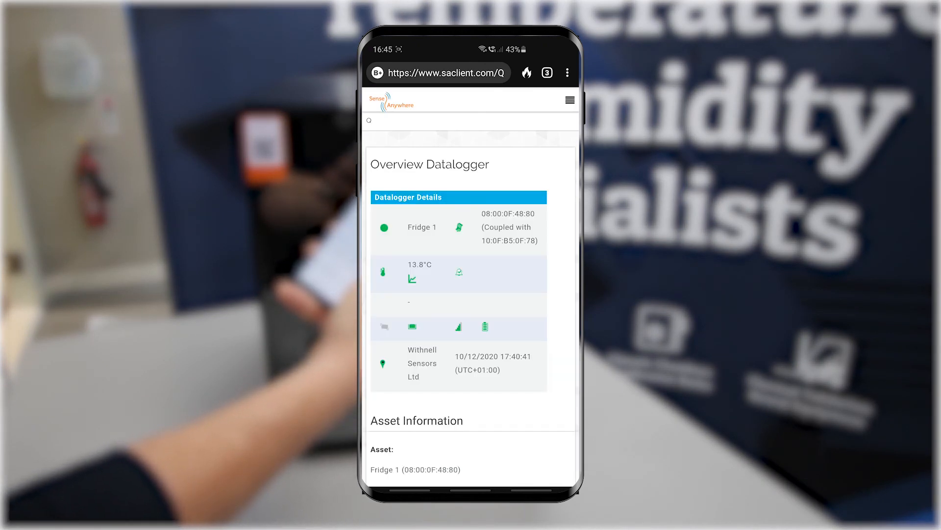
Step: Download and open the calibration certificate PDF for logger 100FB50F78
scroll(down, 3)
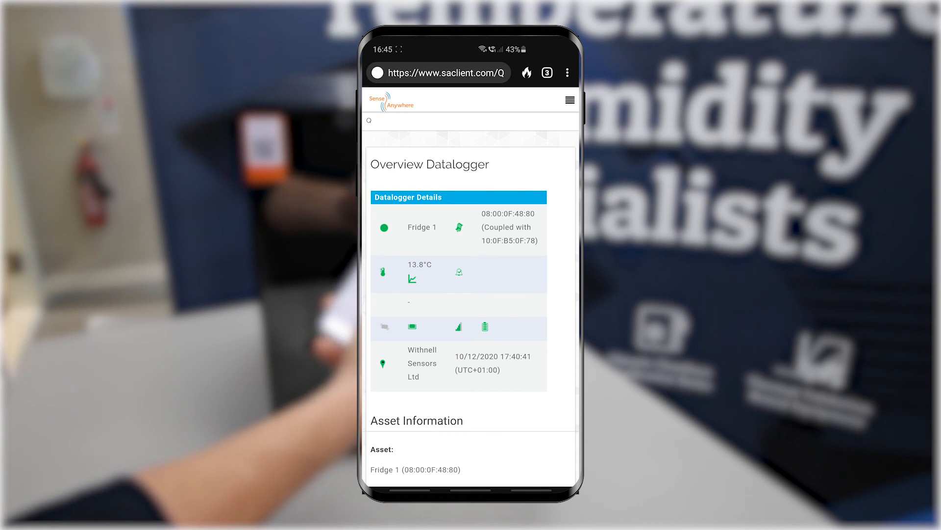
click(411, 279)
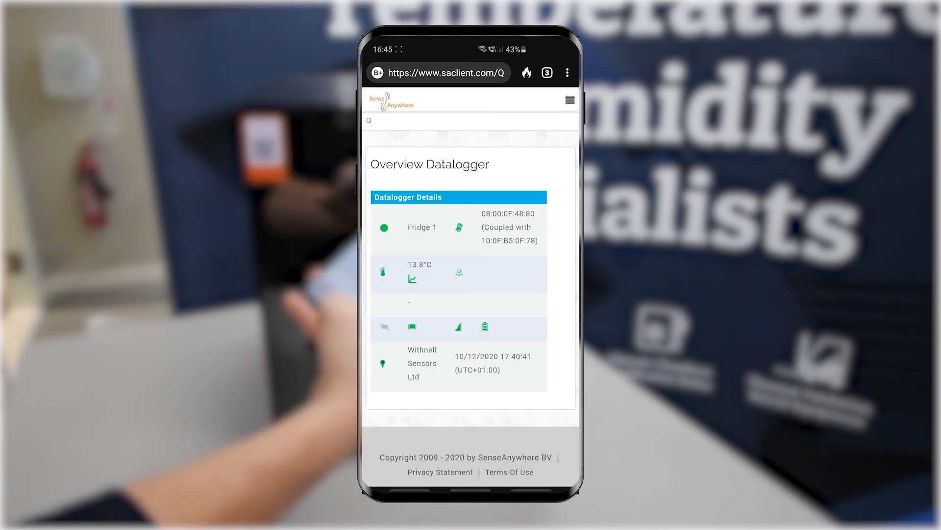
scroll(down, 3)
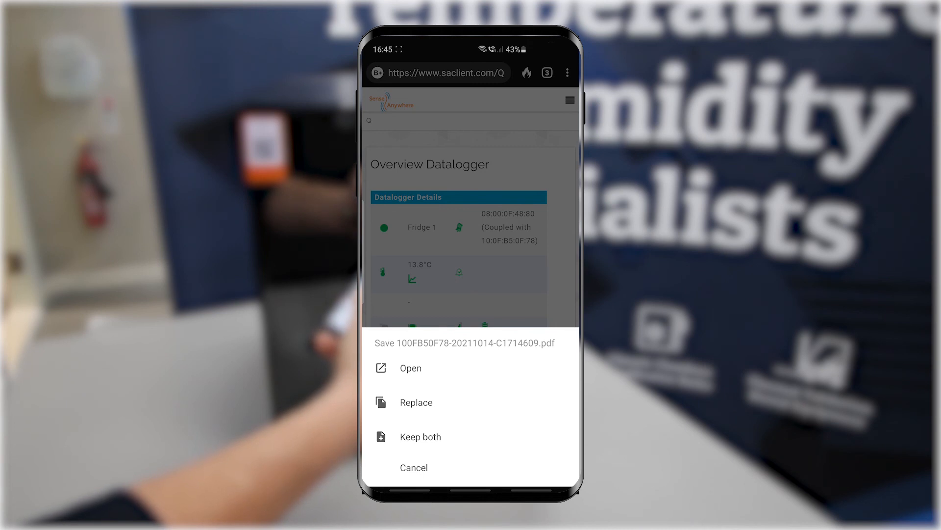
click(410, 368)
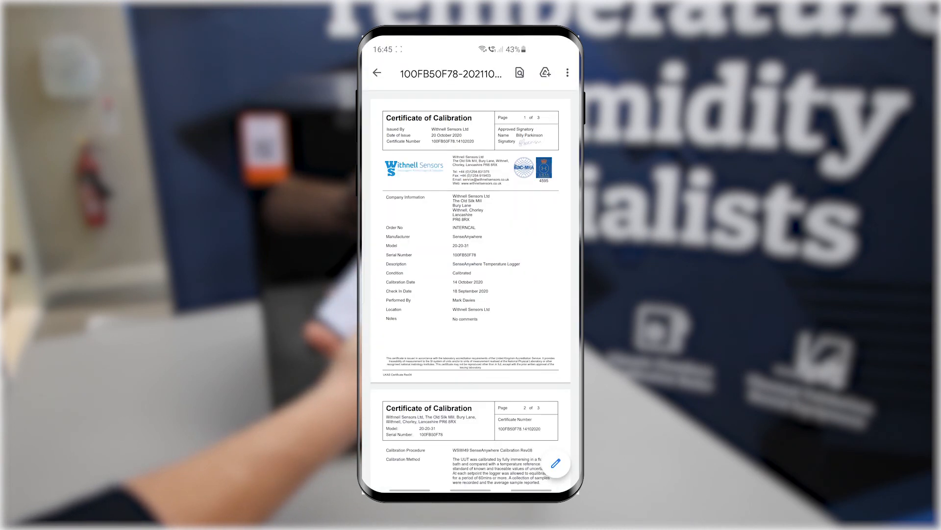